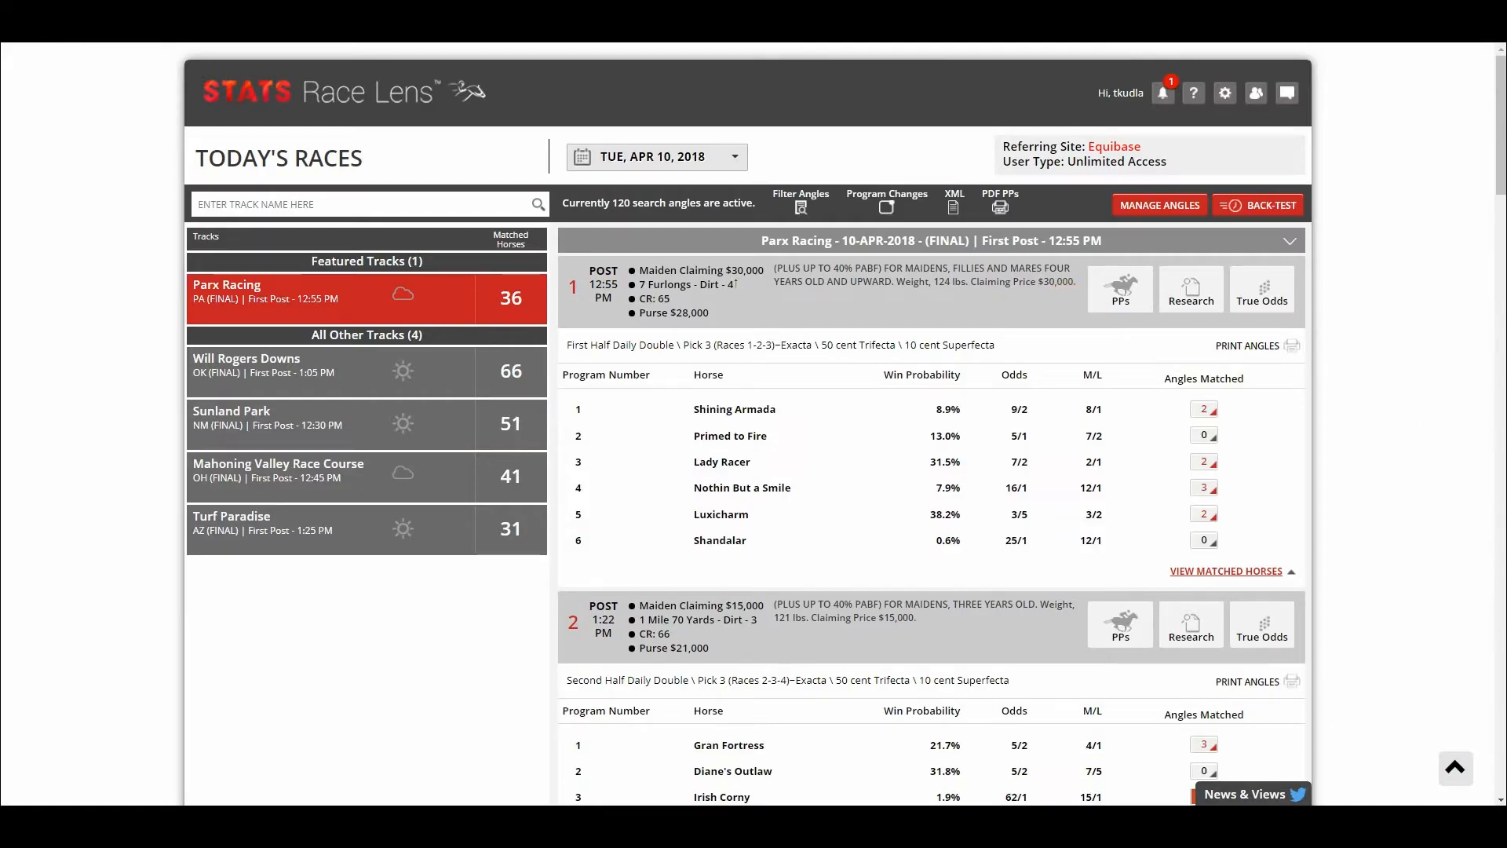
mouse_move(1103, 334)
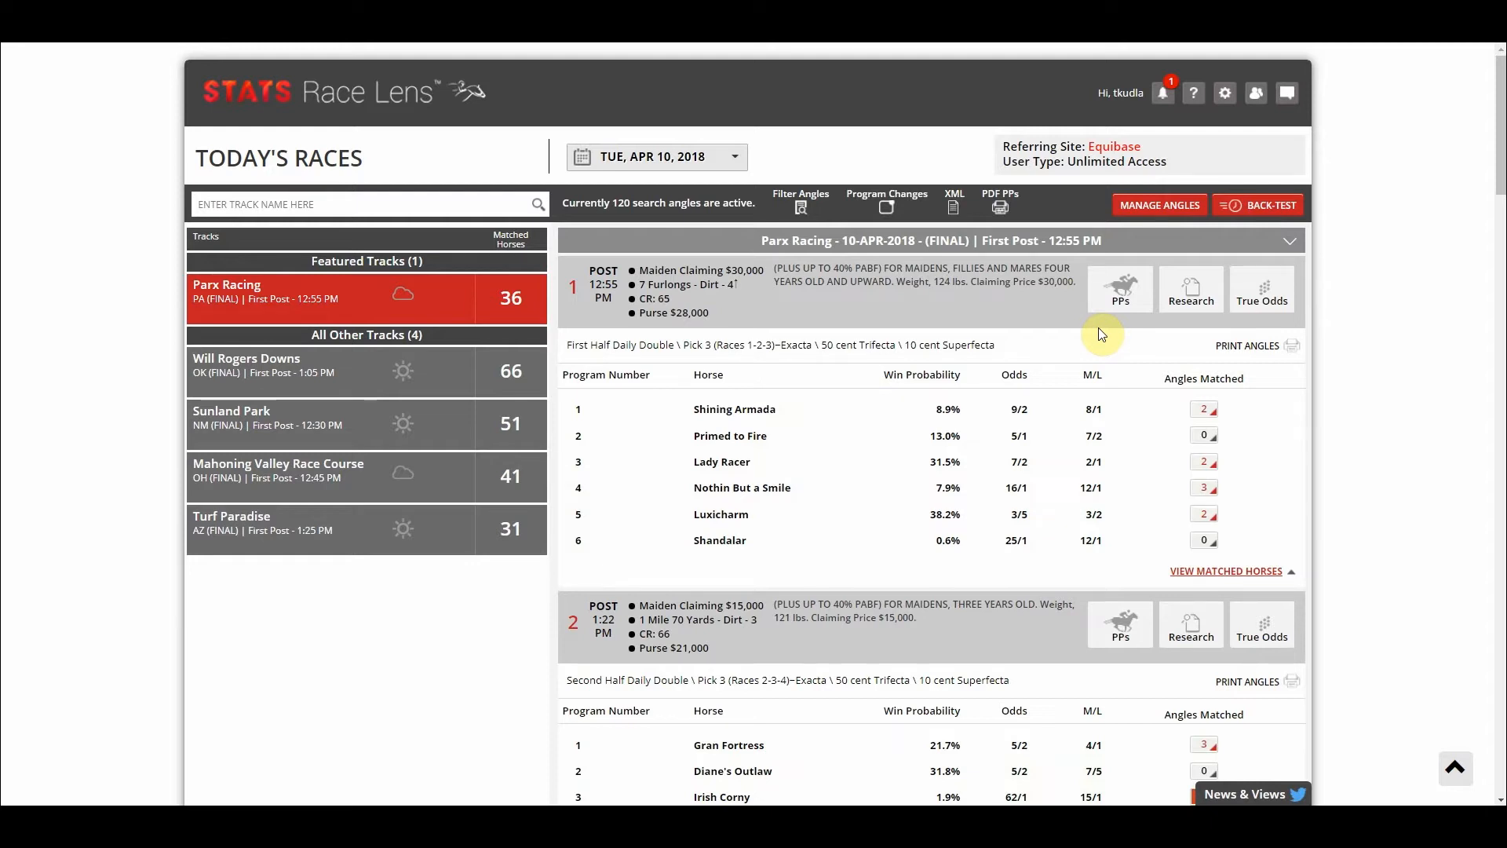
mouse_move(1161, 210)
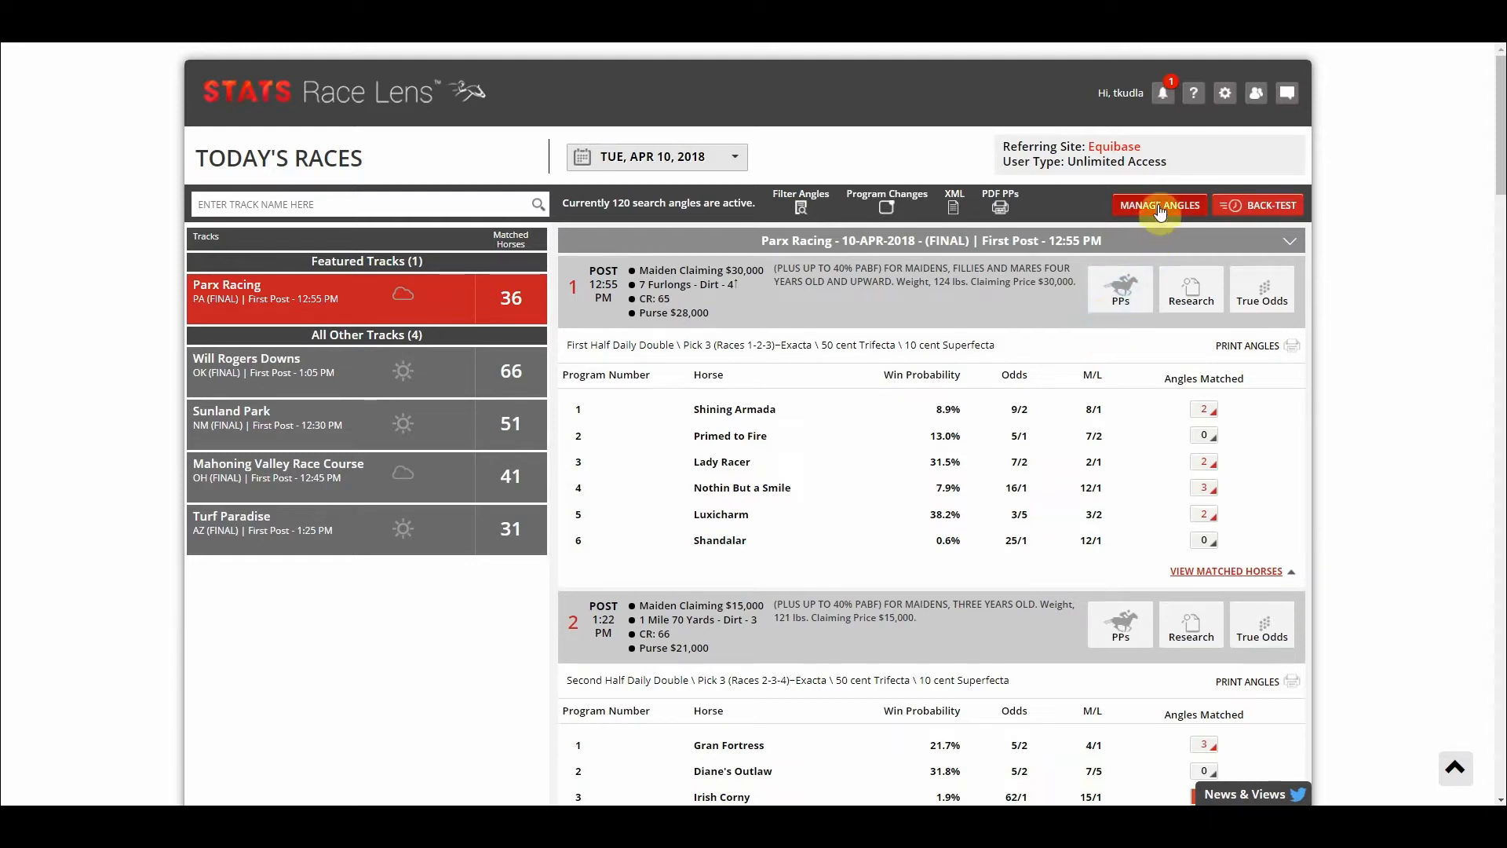
mouse_move(1165, 216)
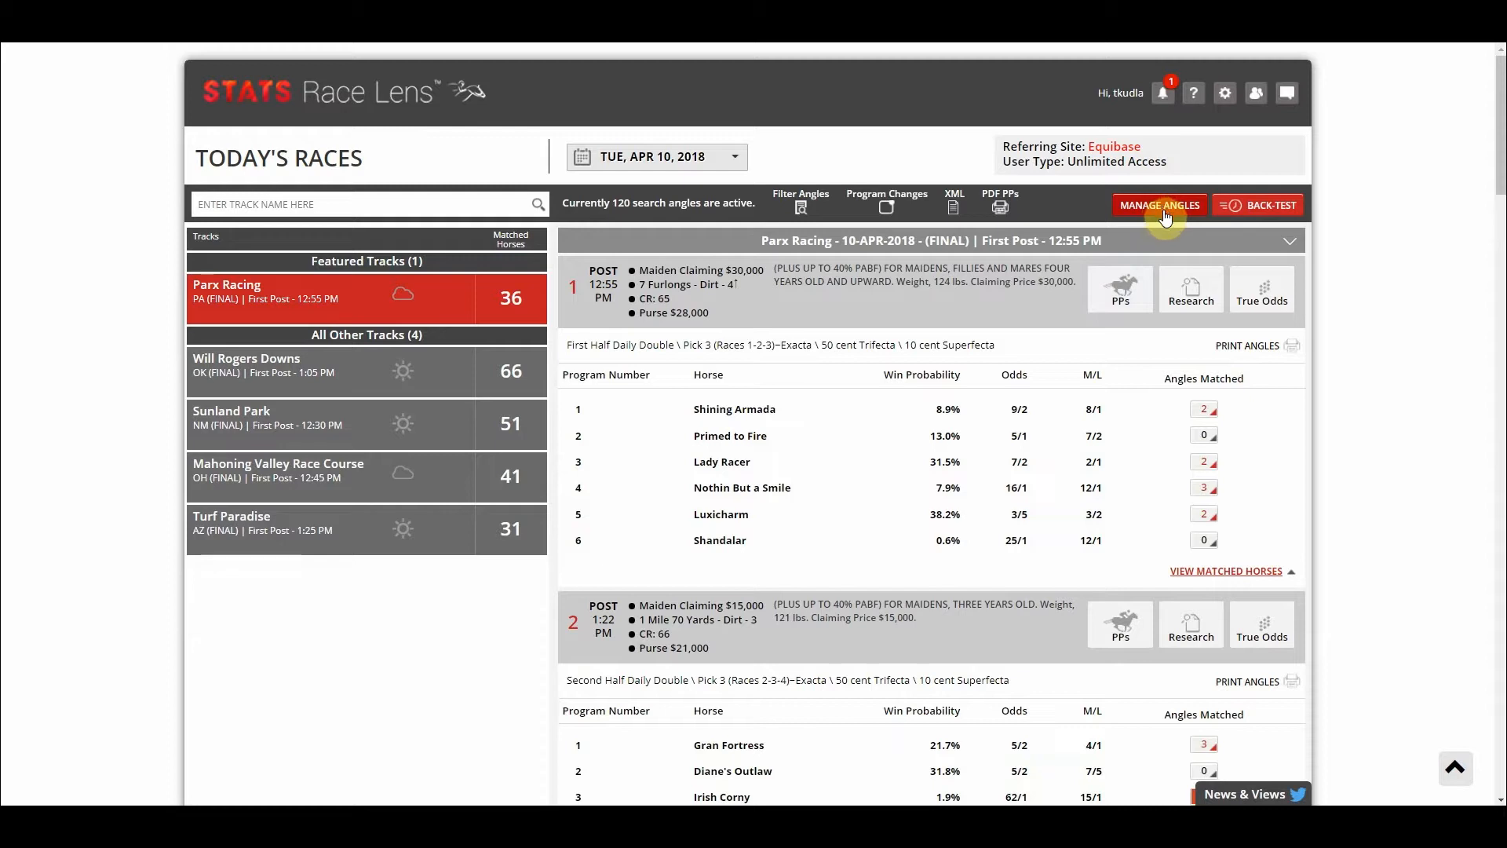
Step: Visit a blank Create New Angle form, leave it unsaved, and return to the 120 activated angles list
click(1160, 204)
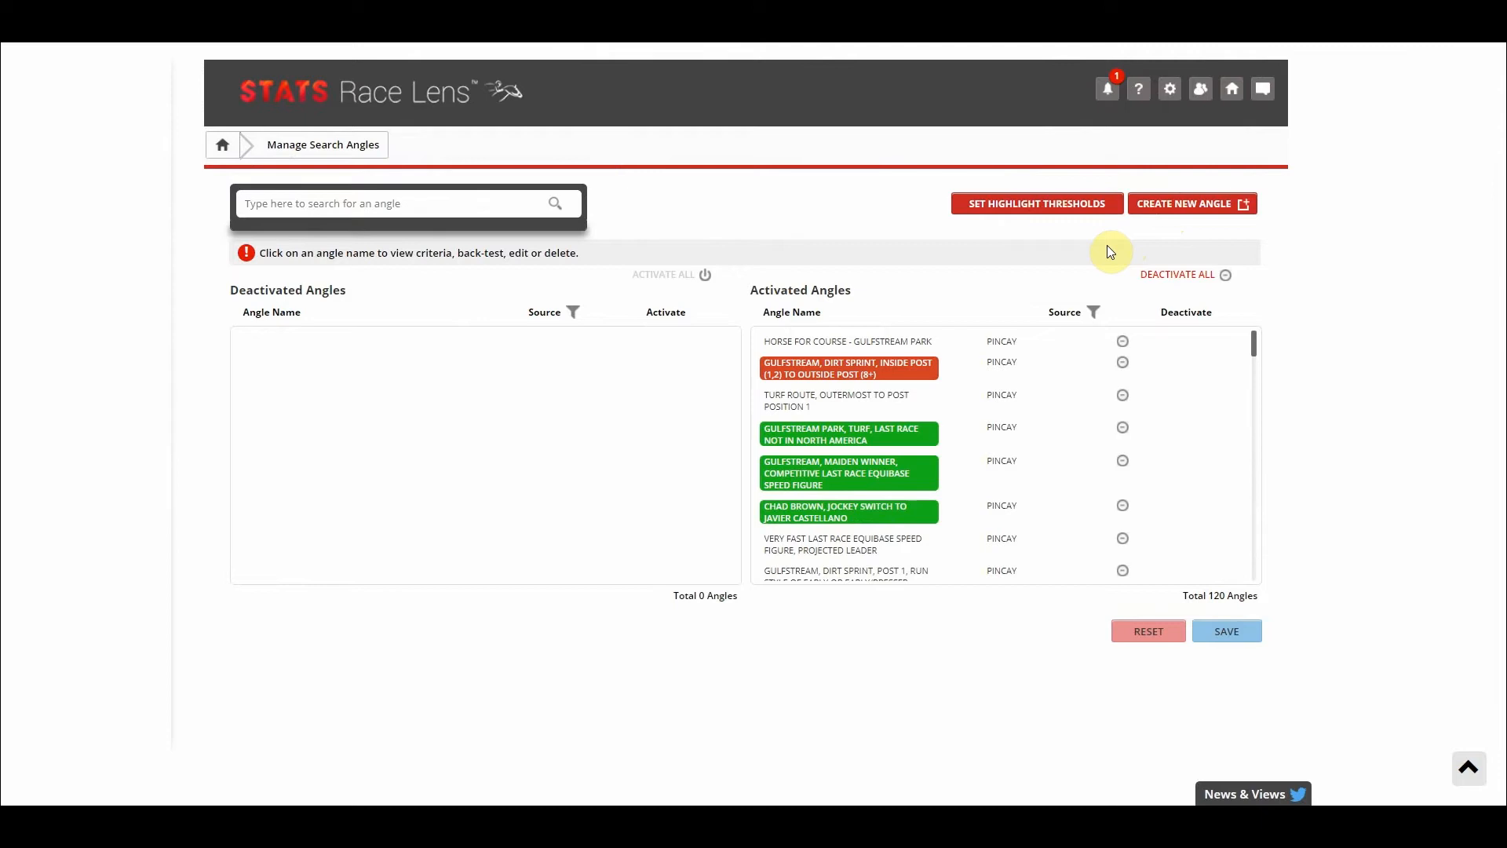
click(1193, 204)
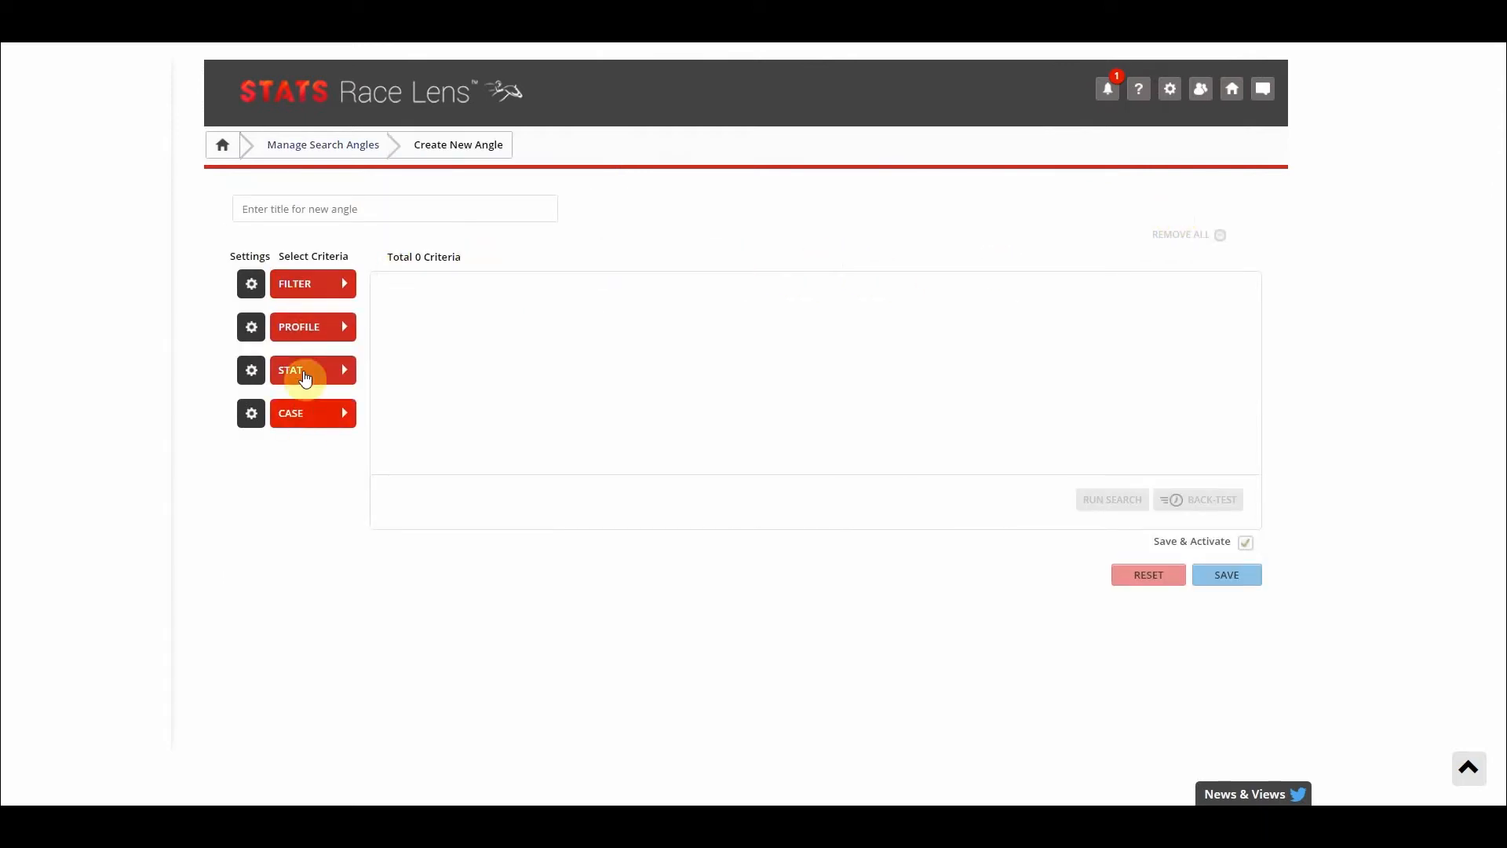
mouse_move(568, 262)
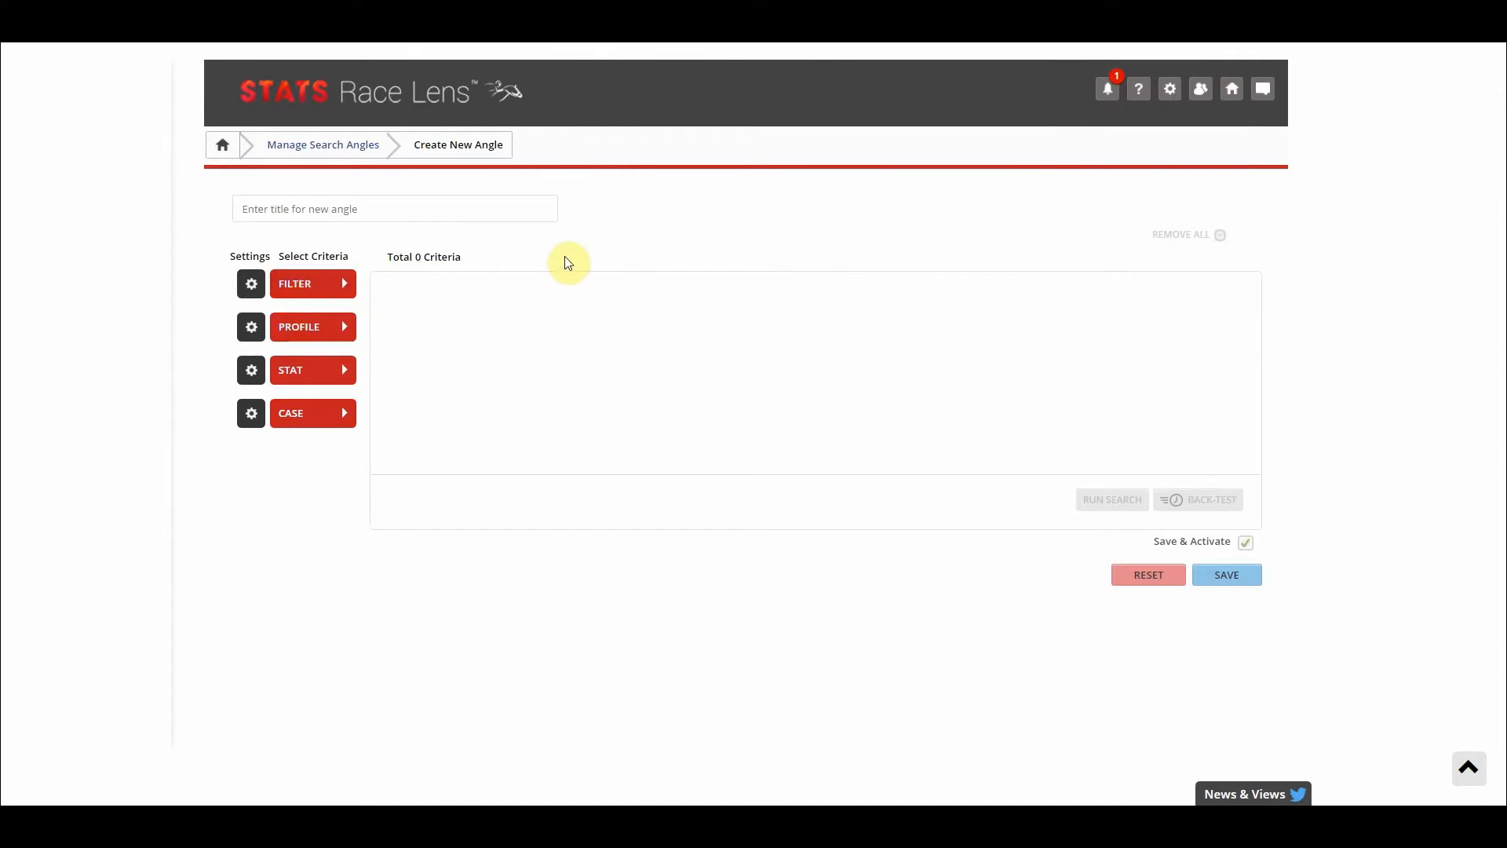
mouse_move(392, 207)
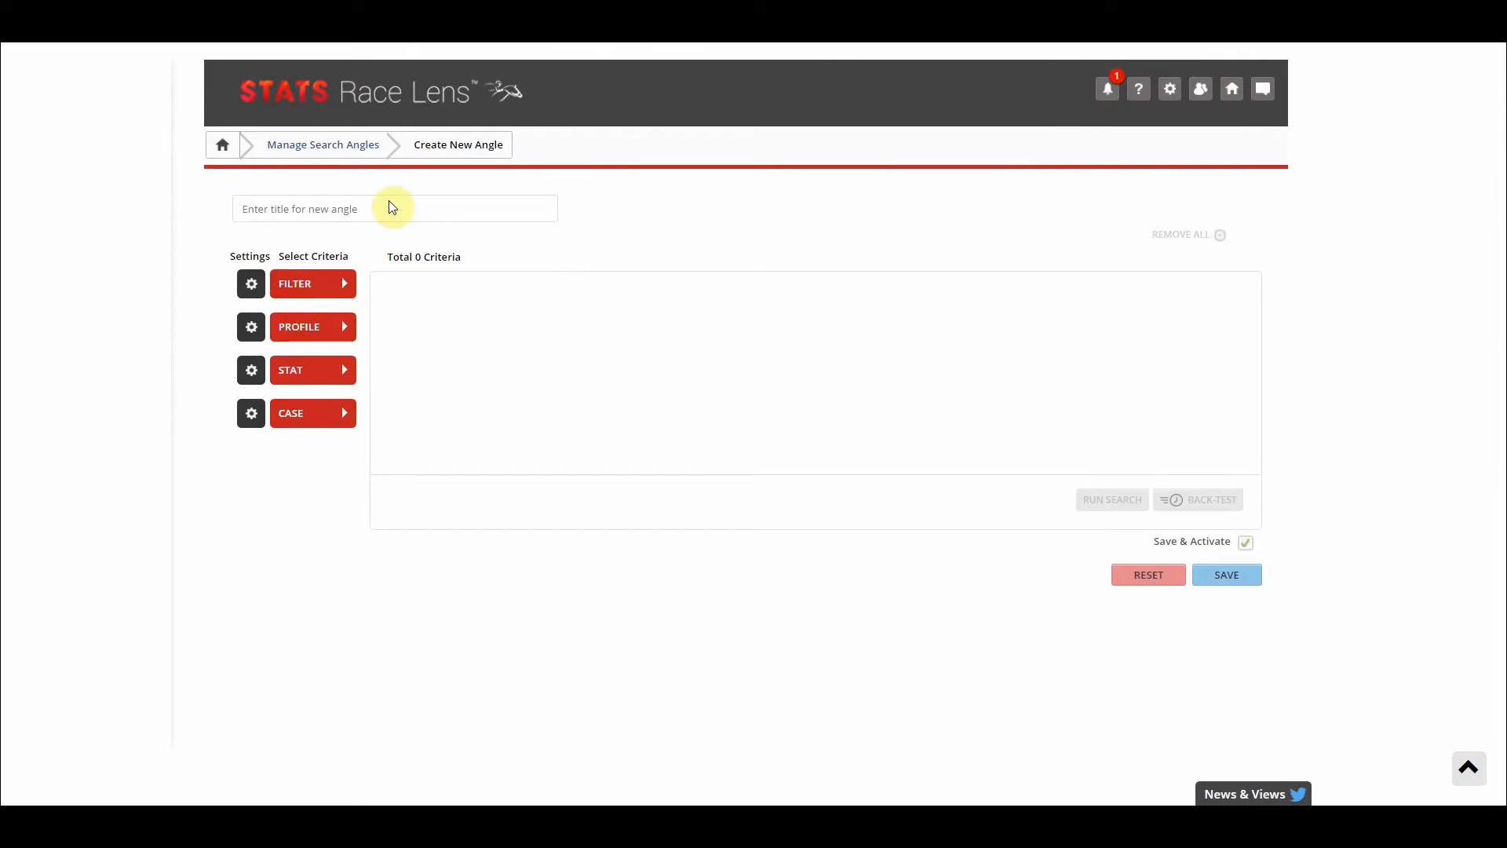
click(323, 145)
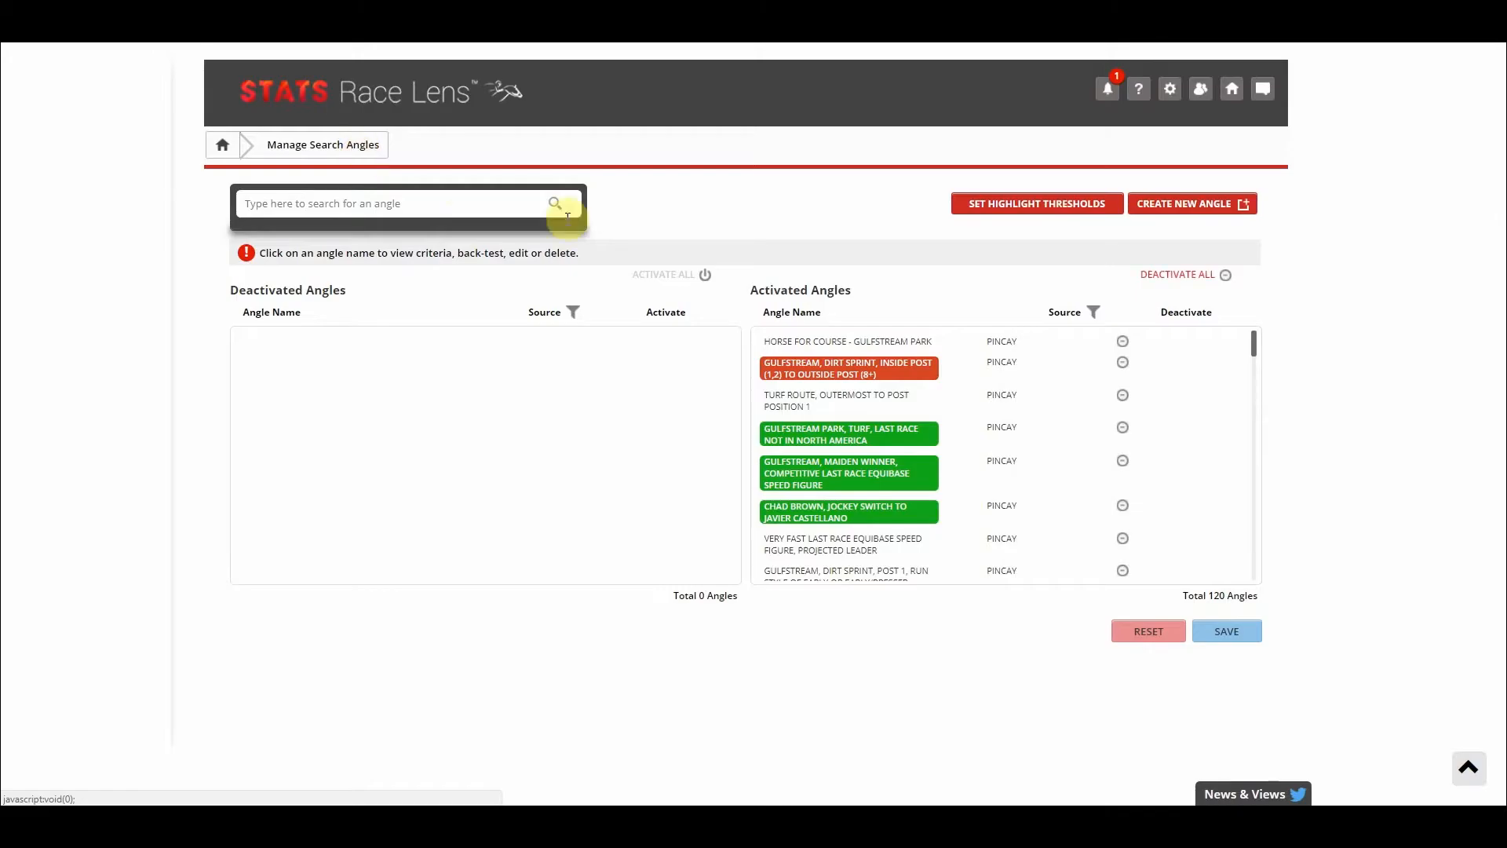
mouse_move(1050, 418)
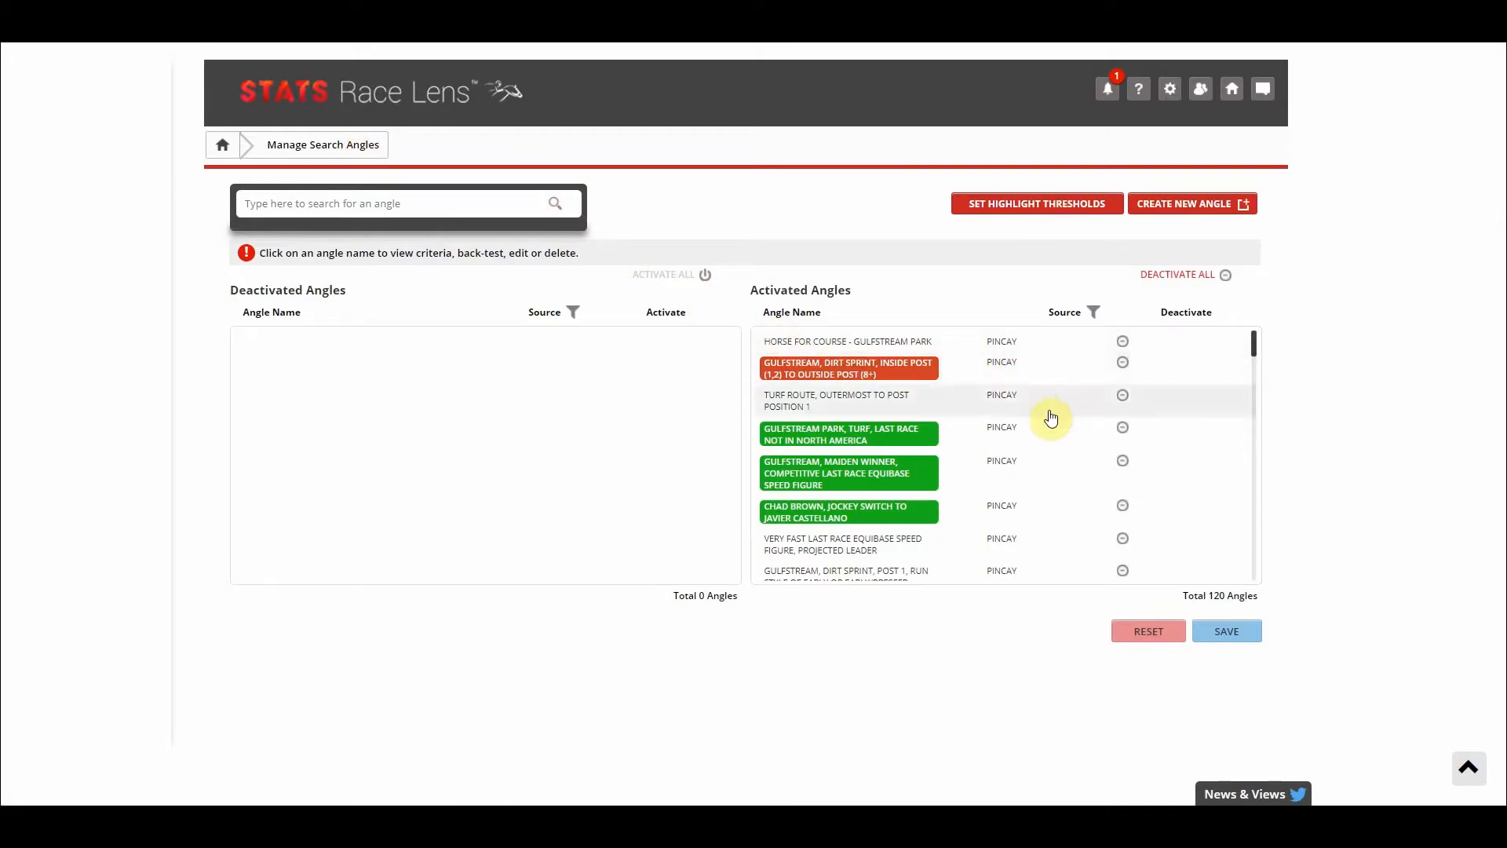
mouse_move(1184, 516)
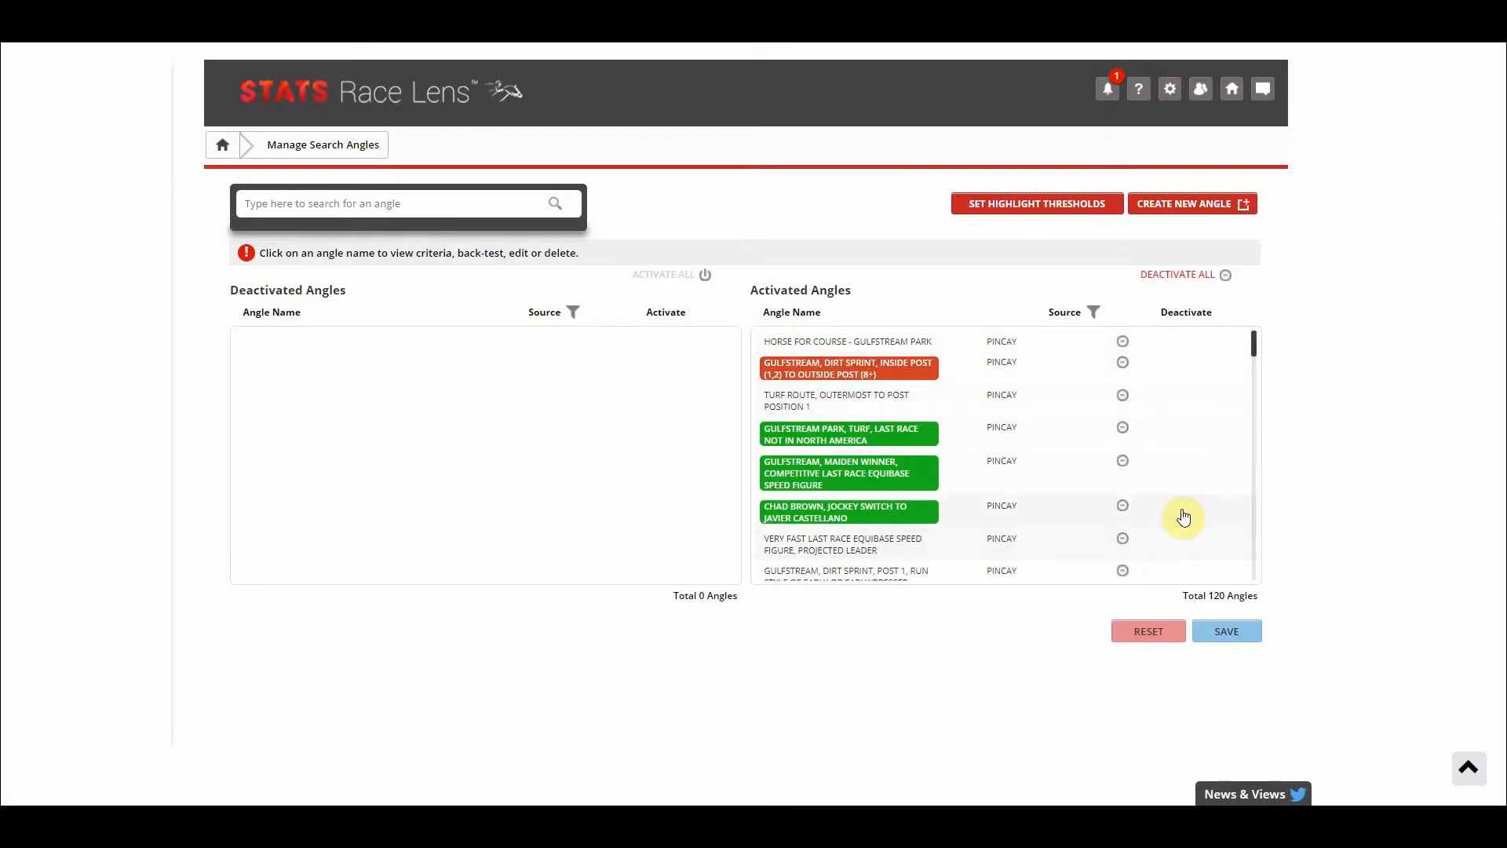
scroll(down, 3)
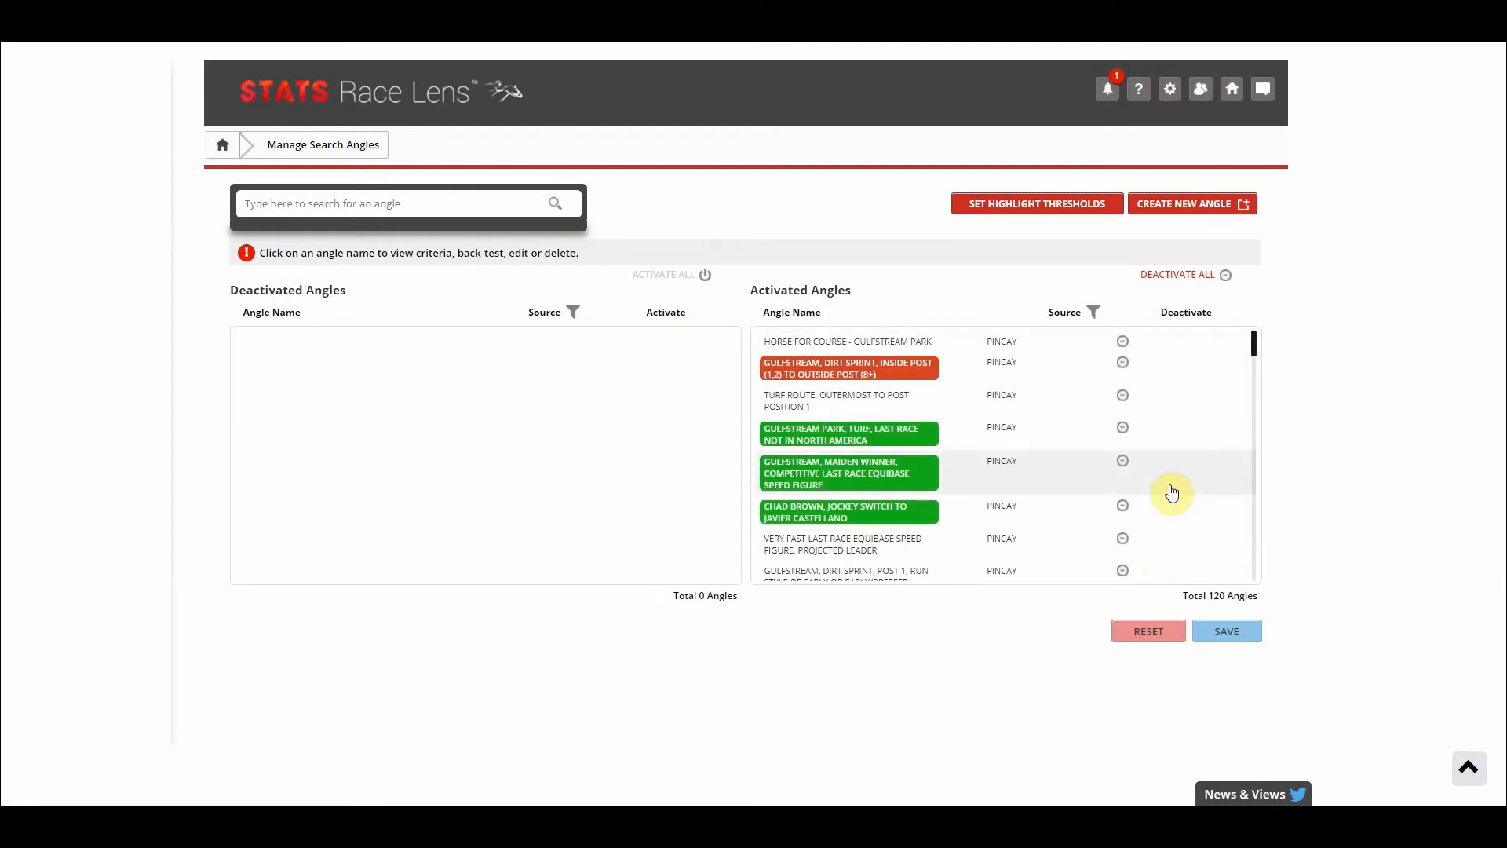
mouse_move(1302, 479)
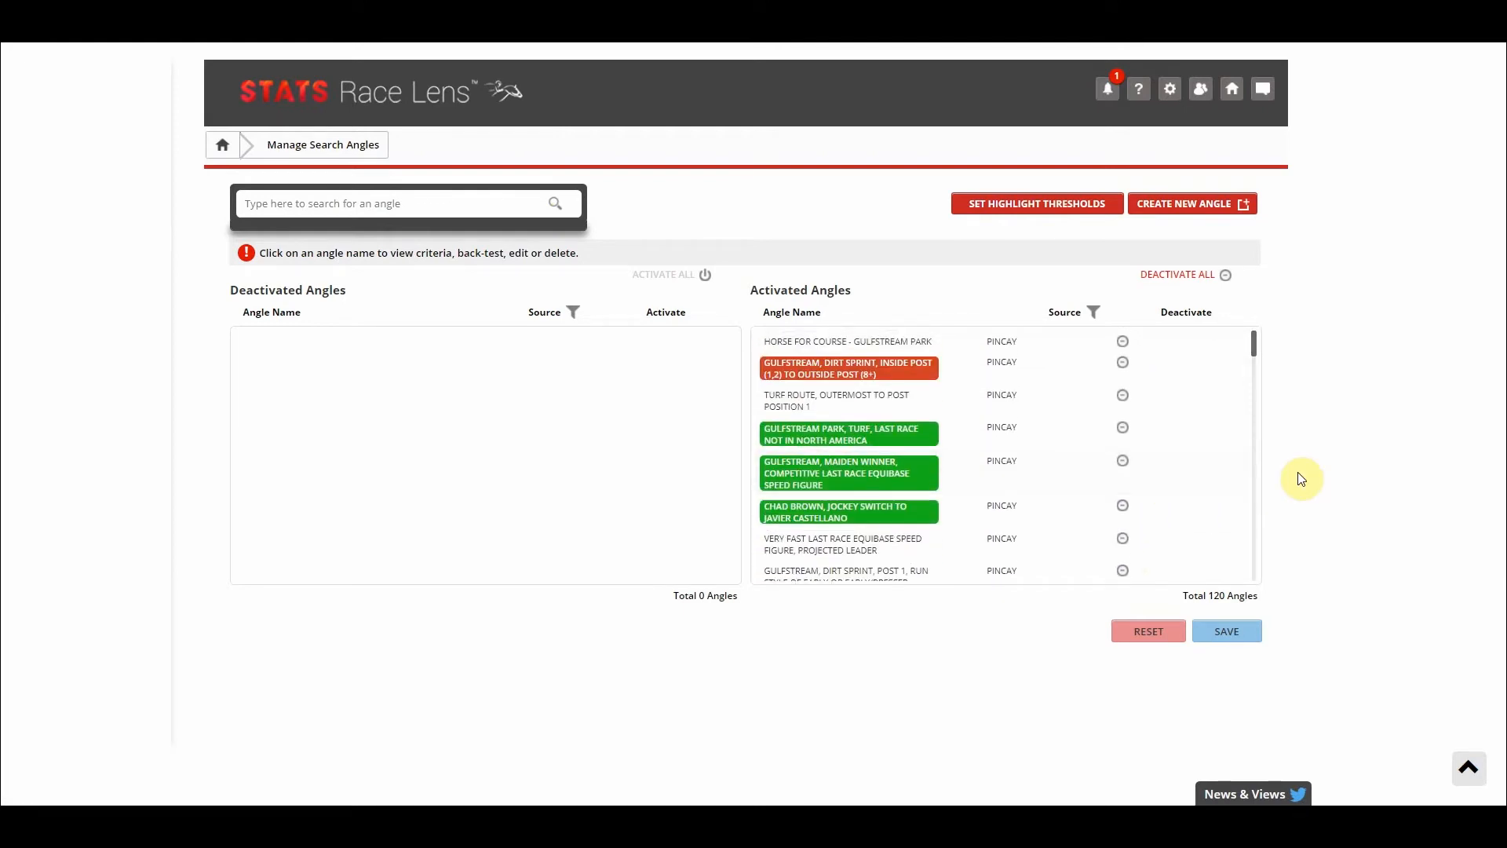
mouse_move(508, 198)
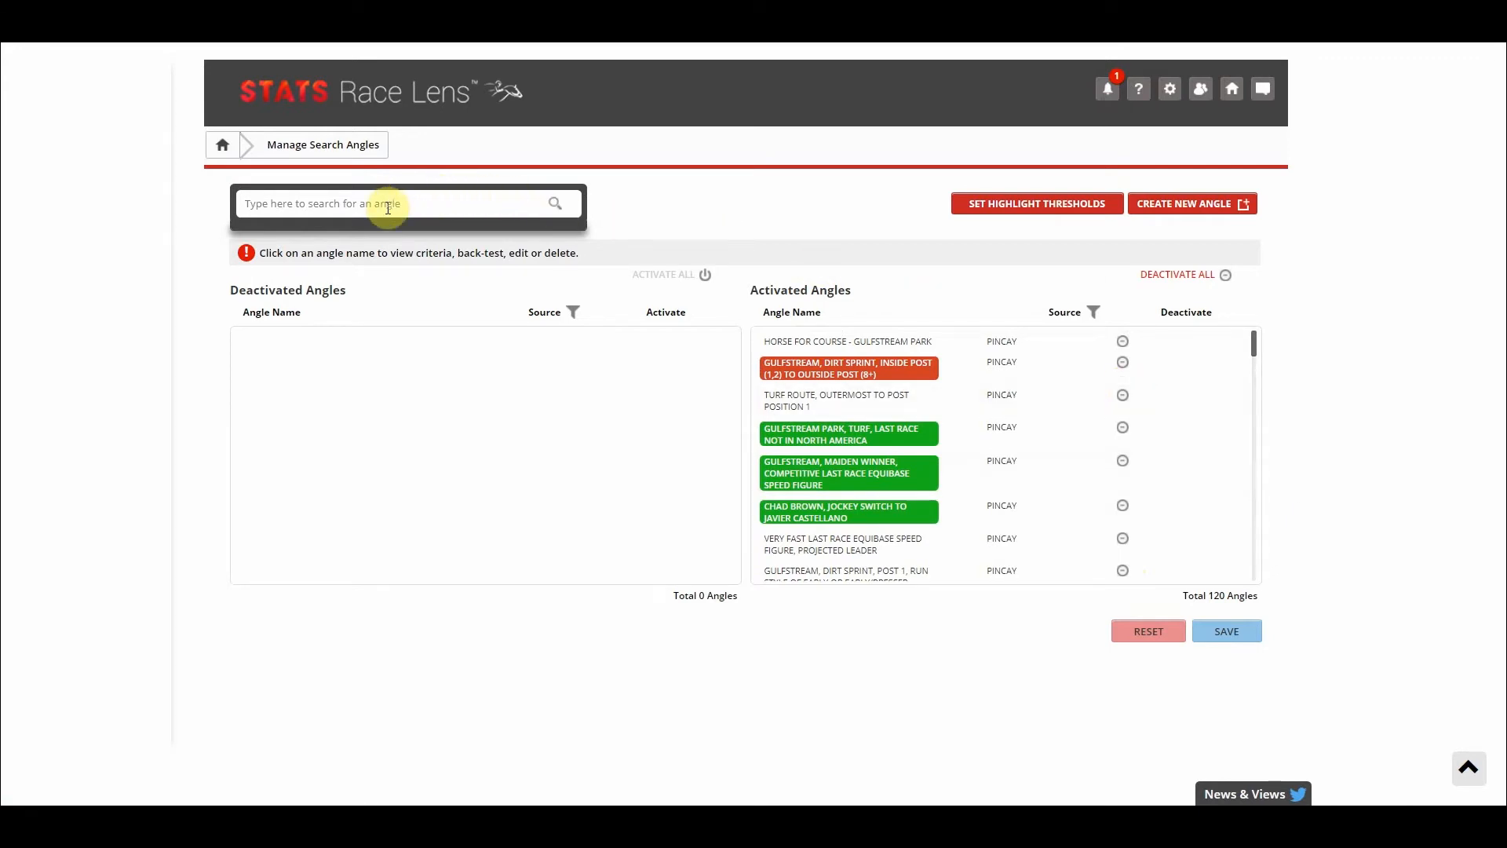
Step: Search 'First' and show criteria for the first time starter 5-furlong bullet workout angle
click(386, 206)
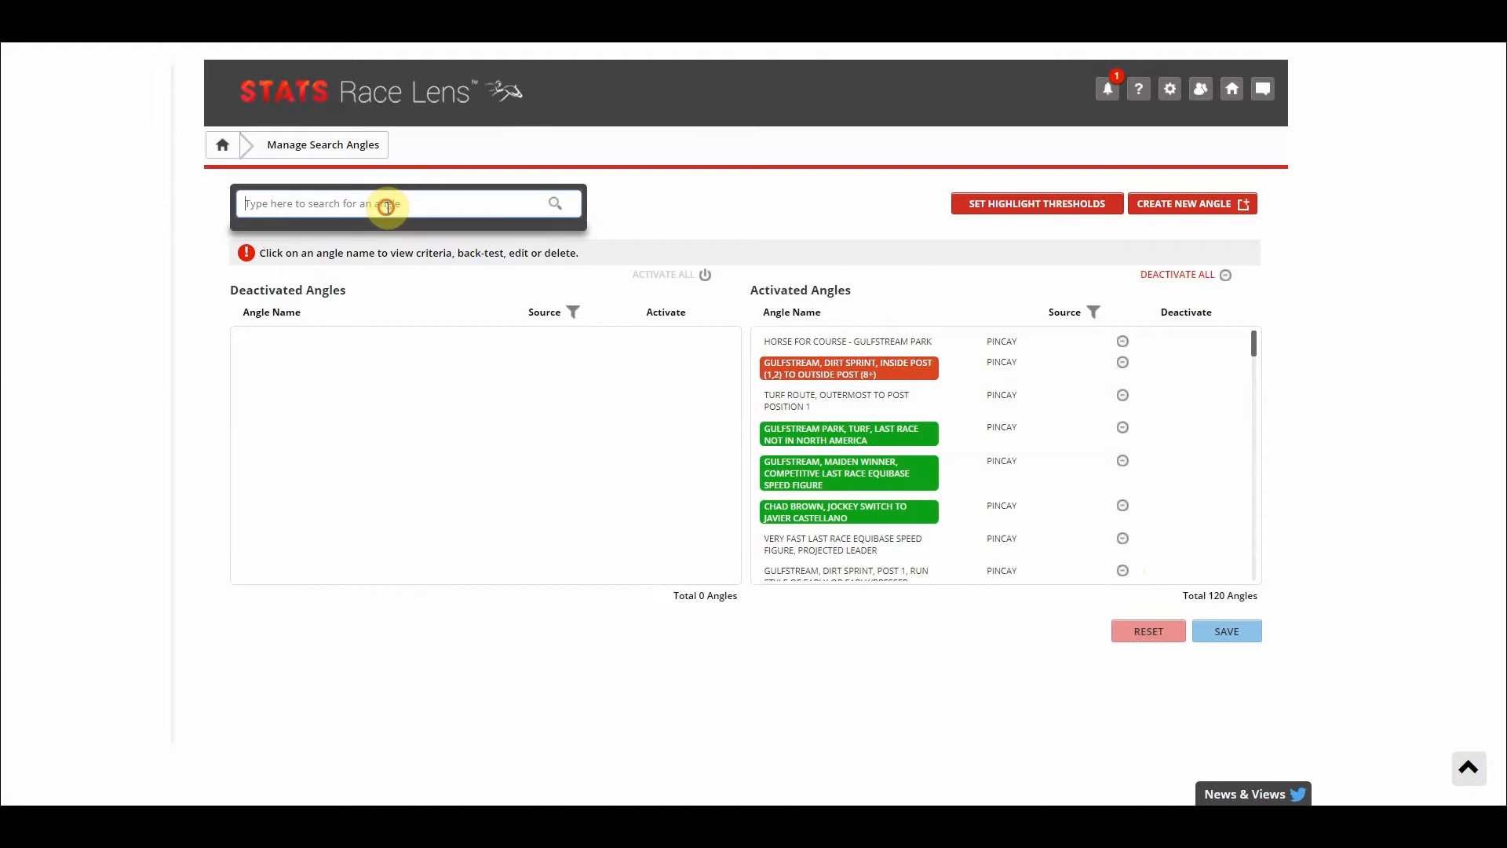
text(F)
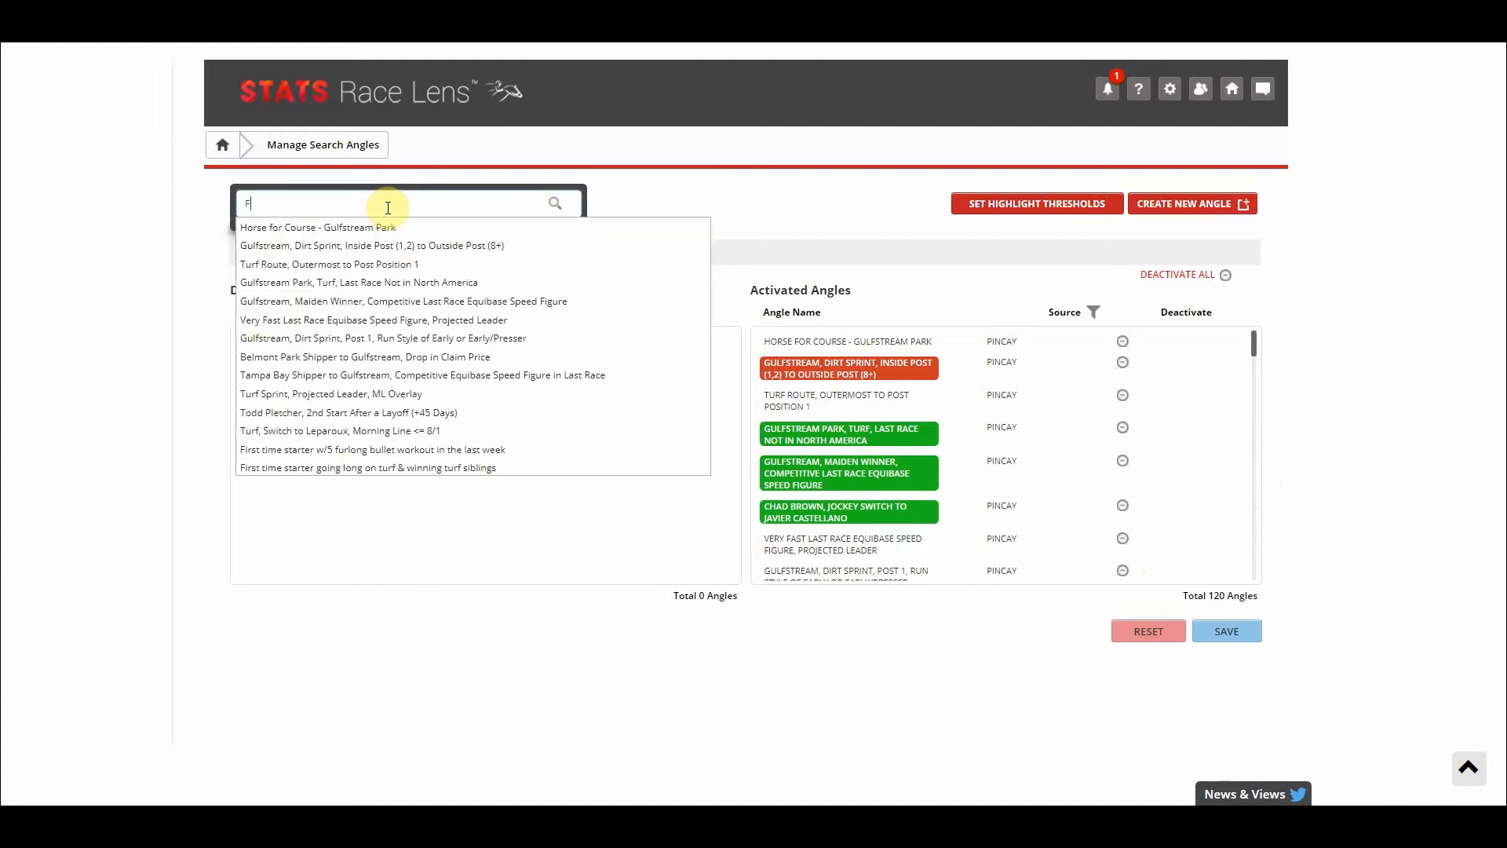
text(irst)
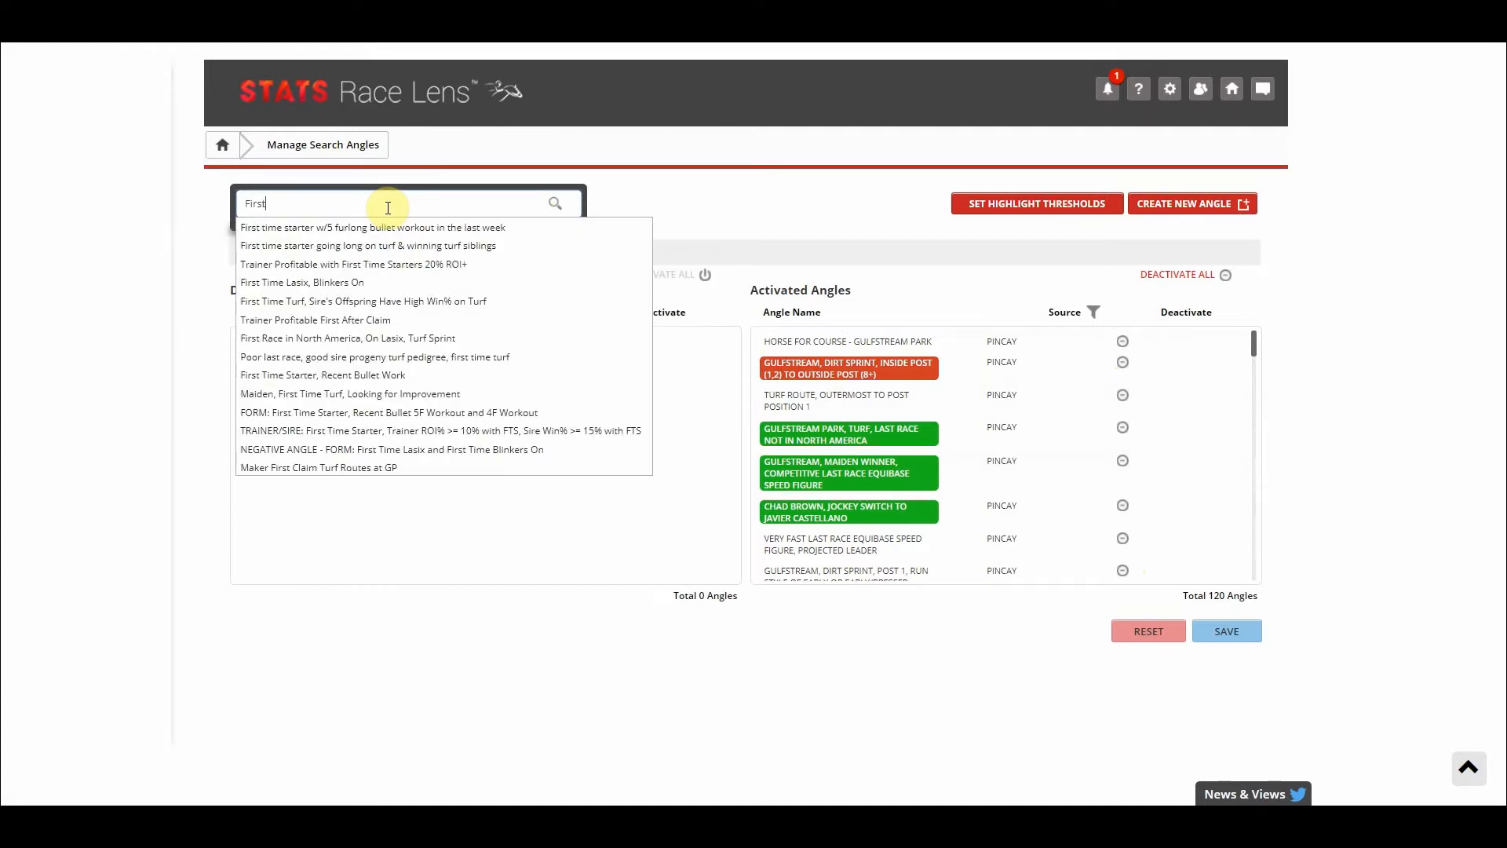
click(380, 227)
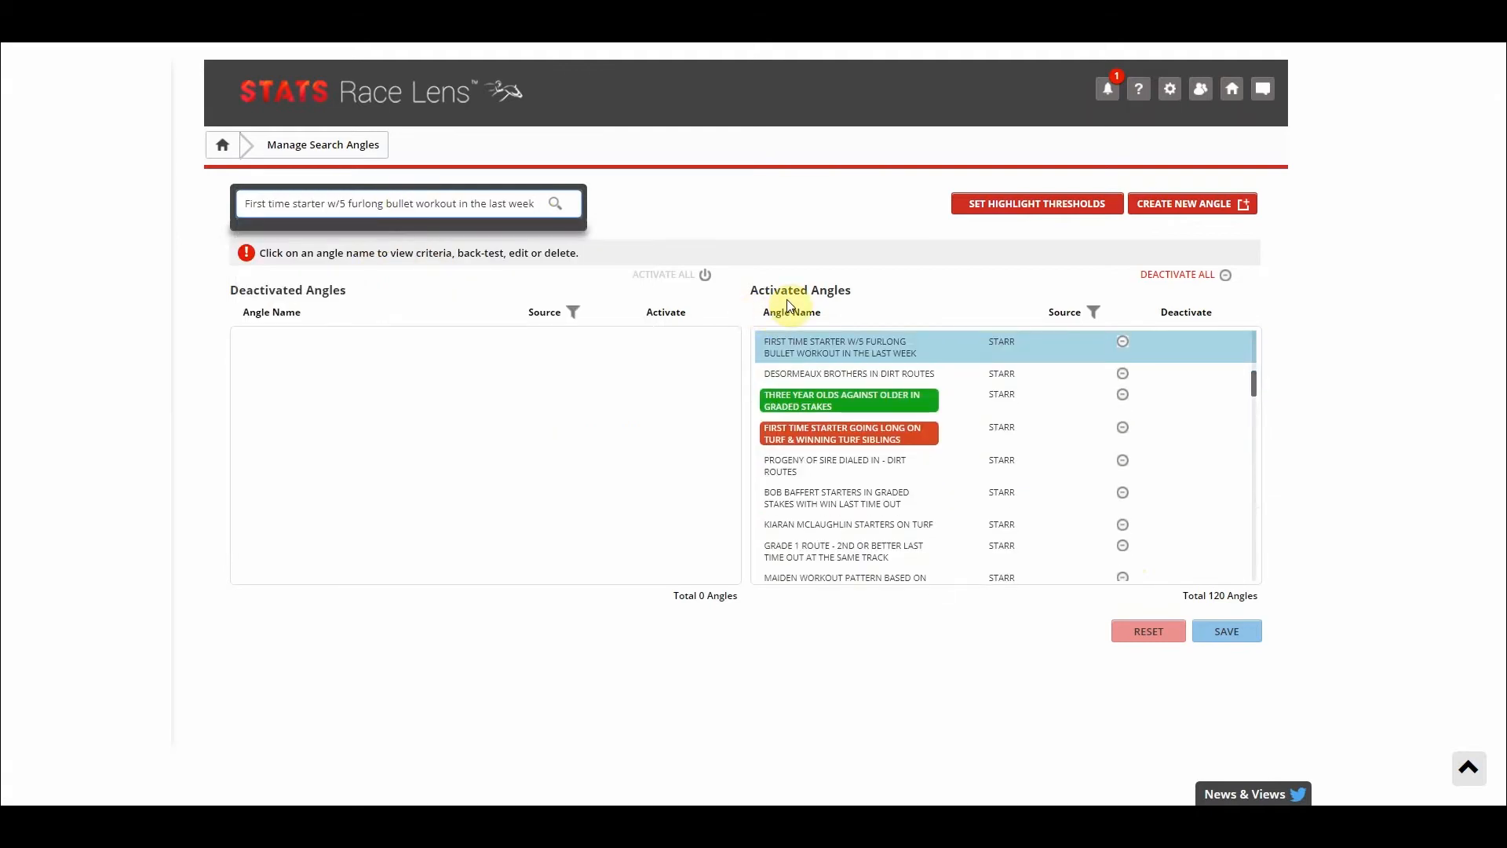
mouse_move(814, 344)
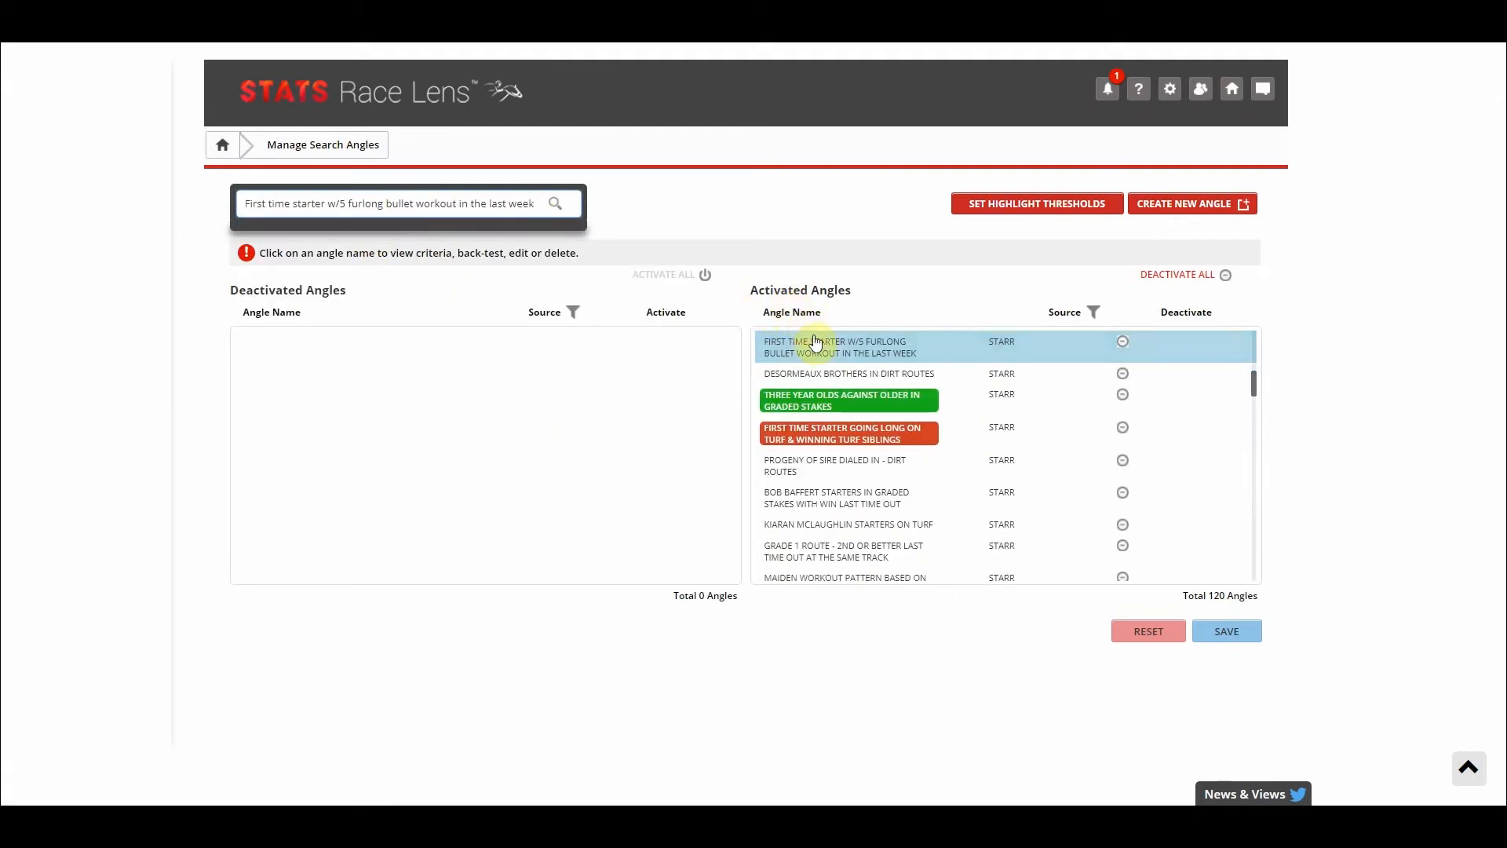
click(836, 346)
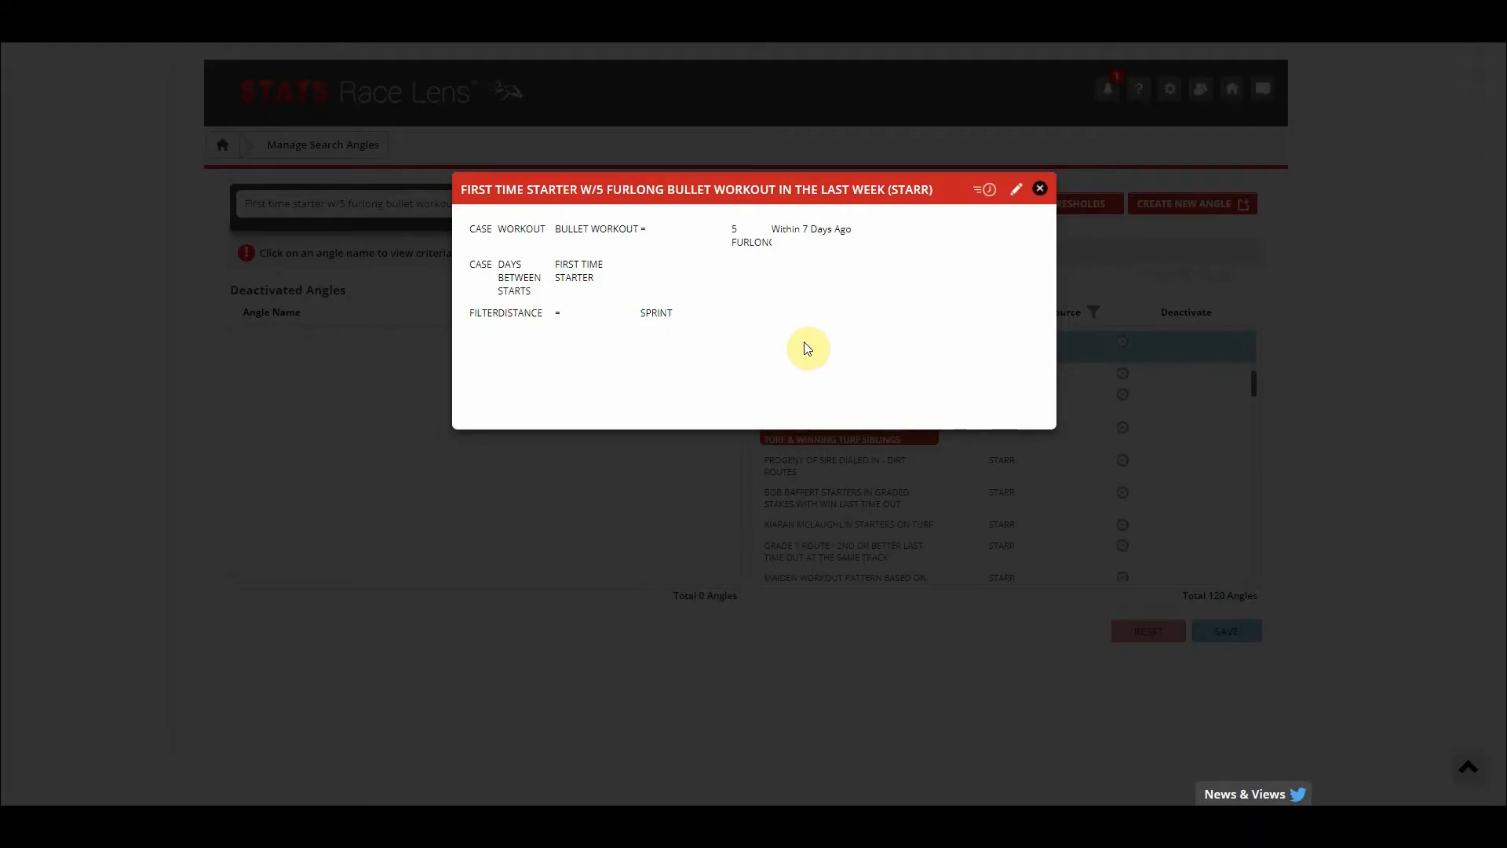
mouse_move(917, 327)
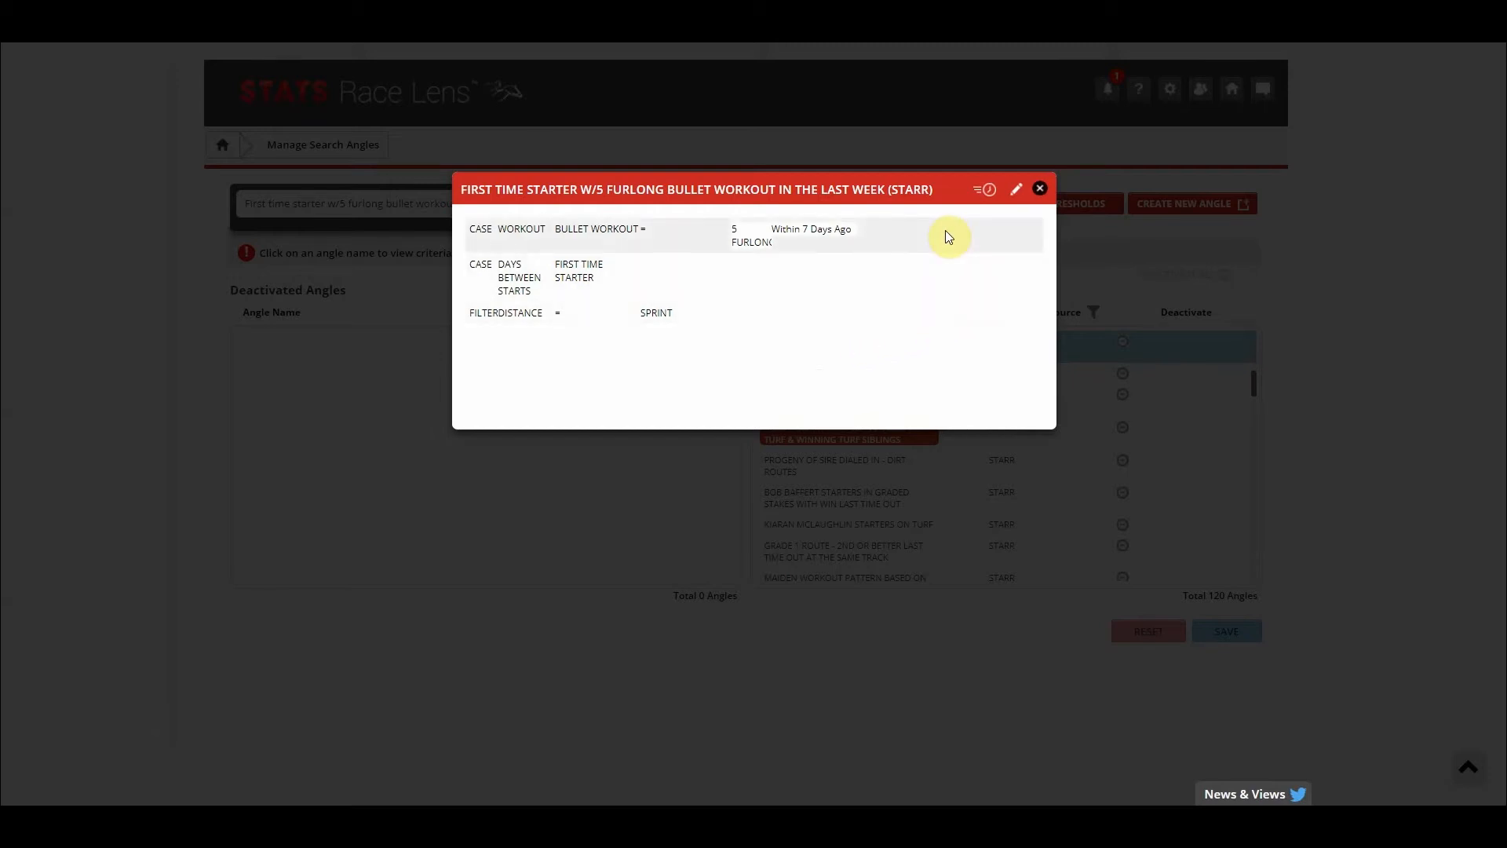
mouse_move(1016, 192)
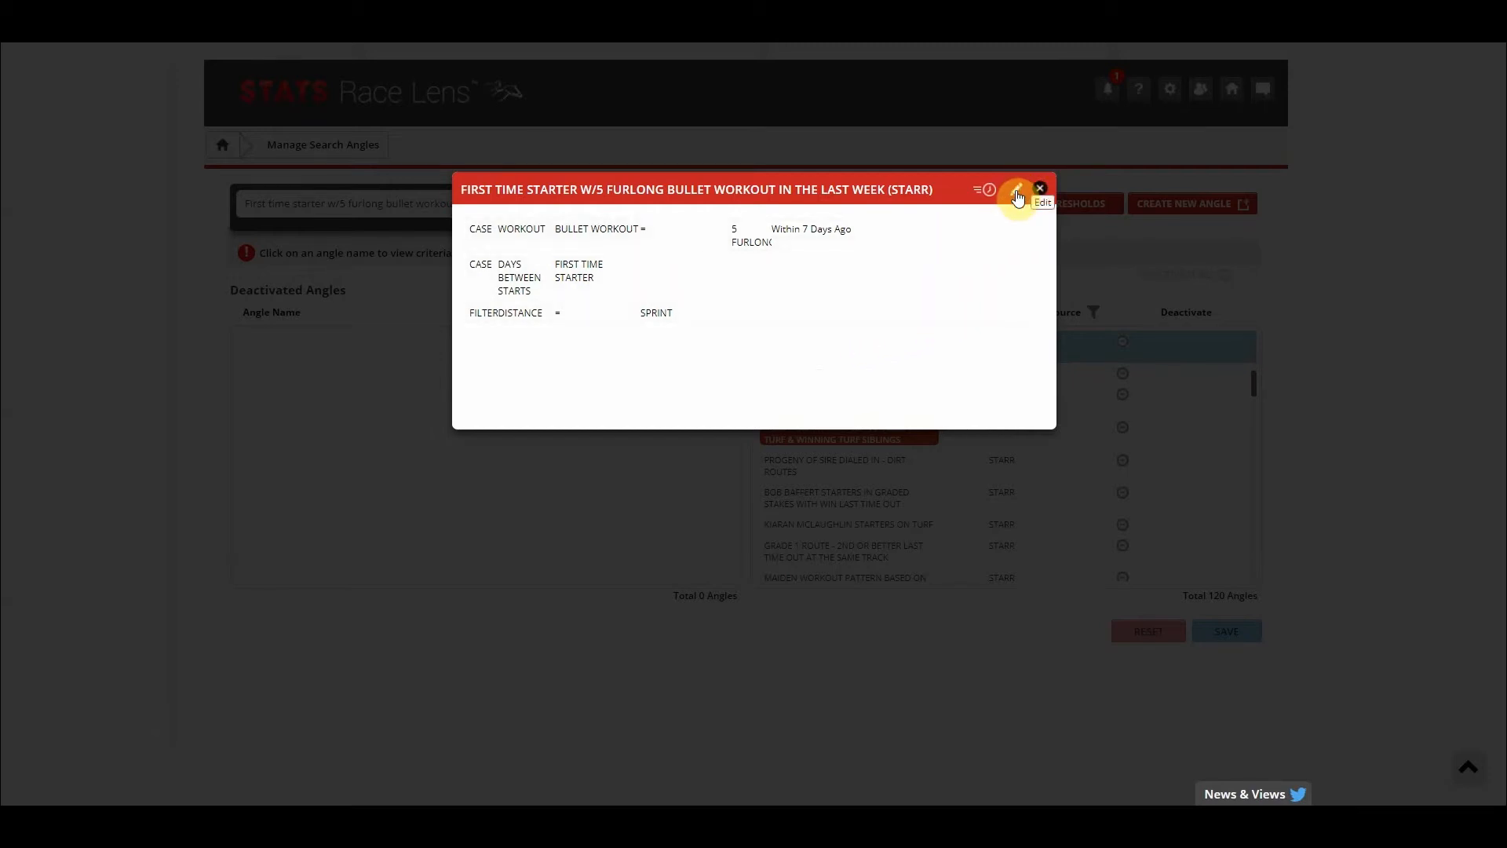
Step: Edit the first time starter angle and drop its FILTER DISTANCE = SPRINT row, leaving 2 criteria
click(1018, 191)
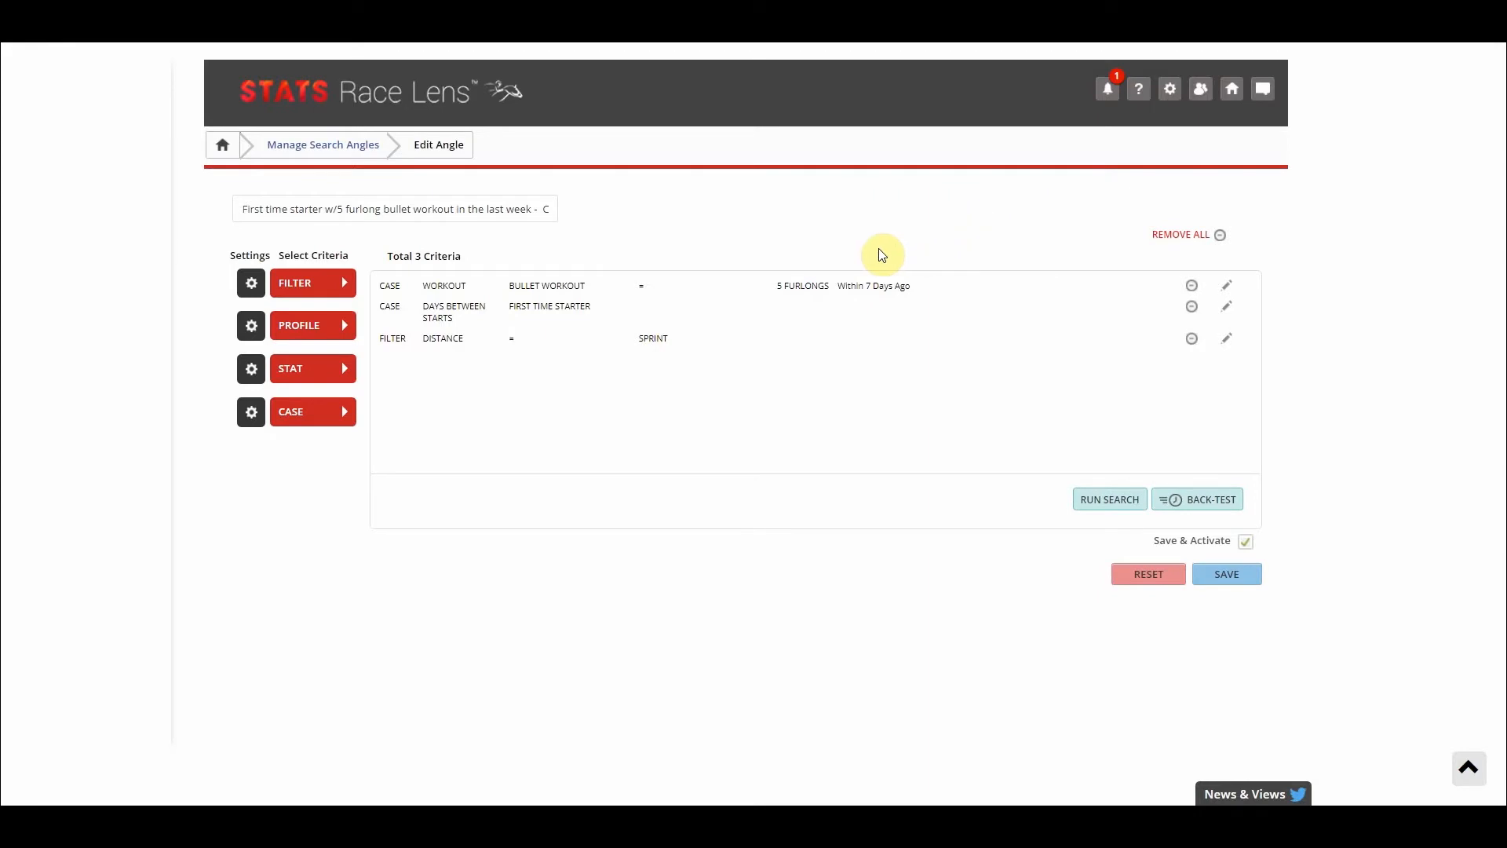
mouse_move(899, 332)
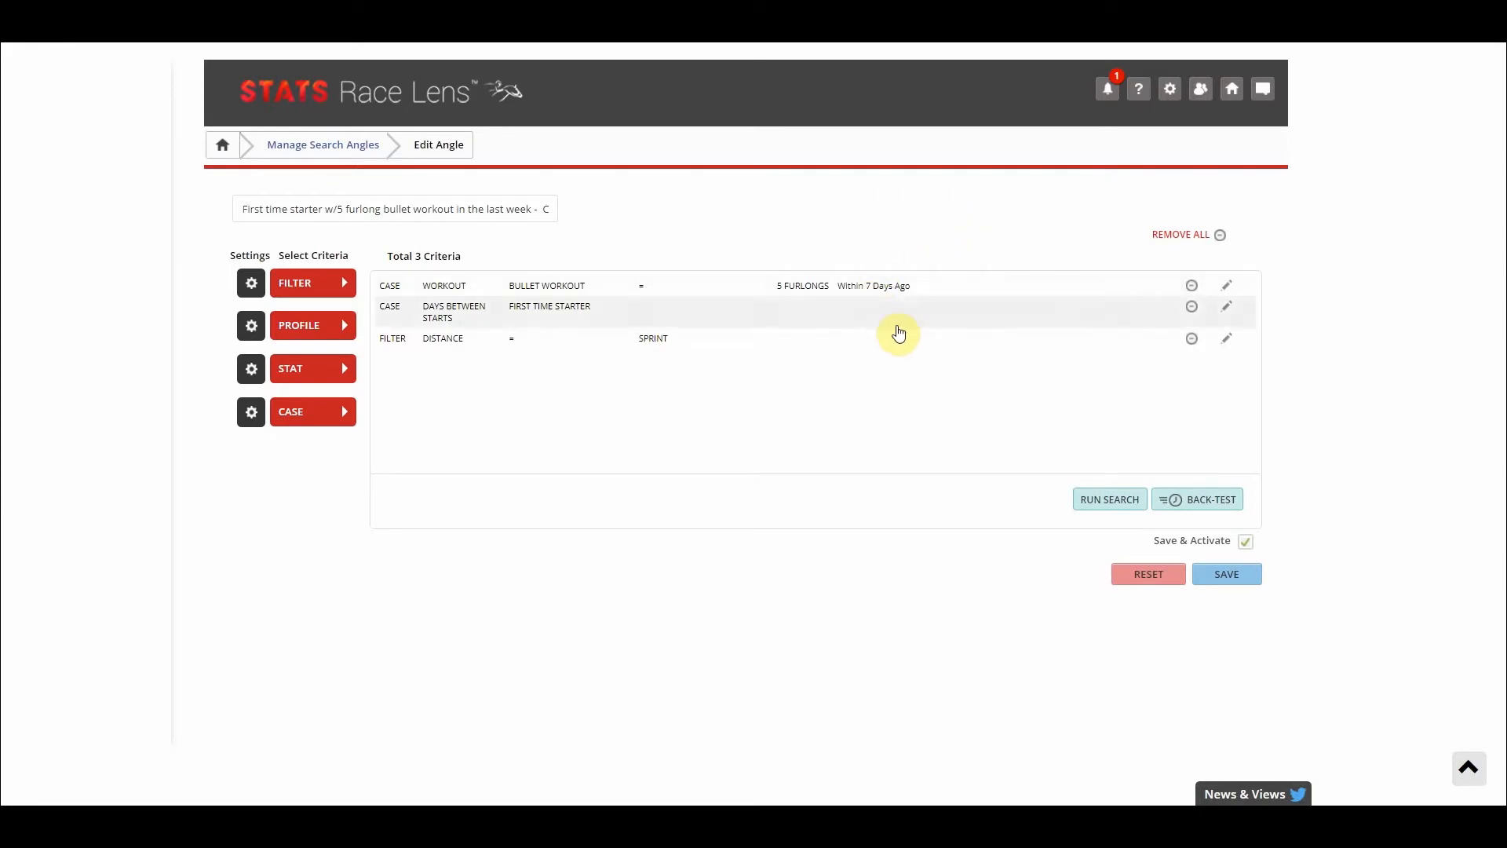
mouse_move(1067, 355)
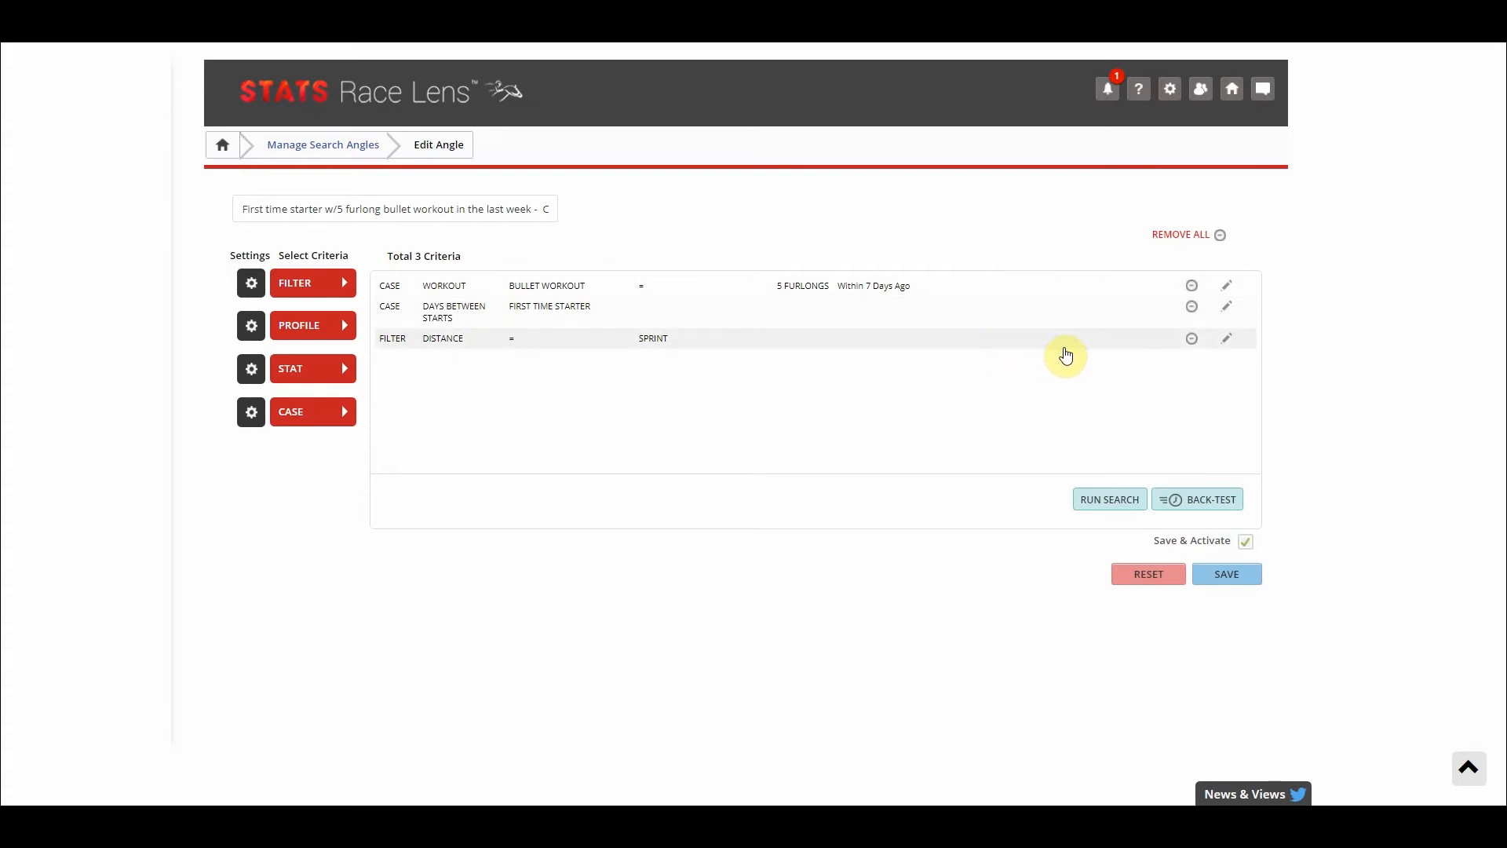
mouse_move(1192, 338)
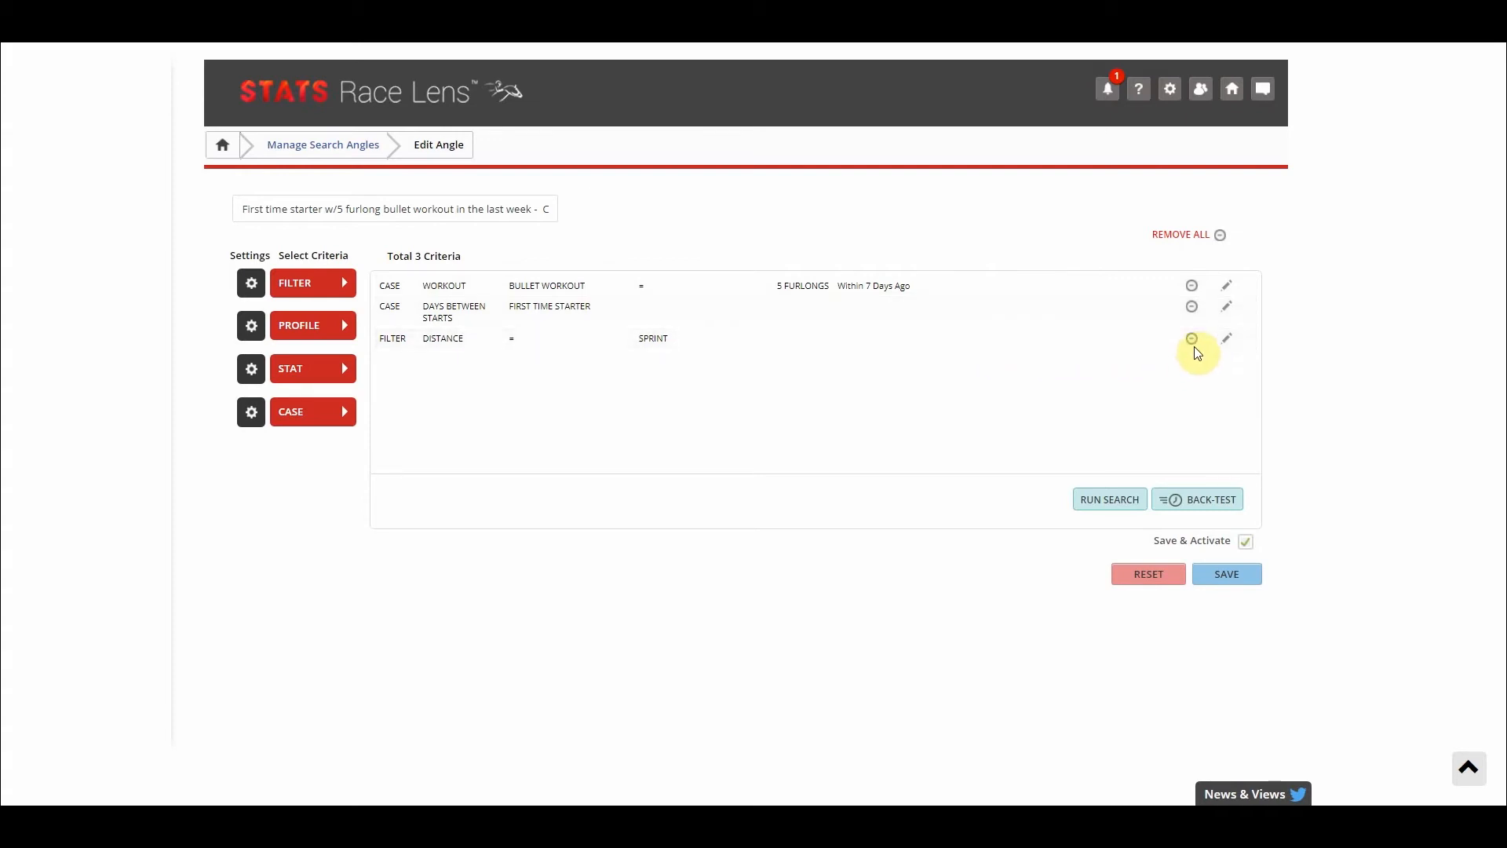
click(1192, 338)
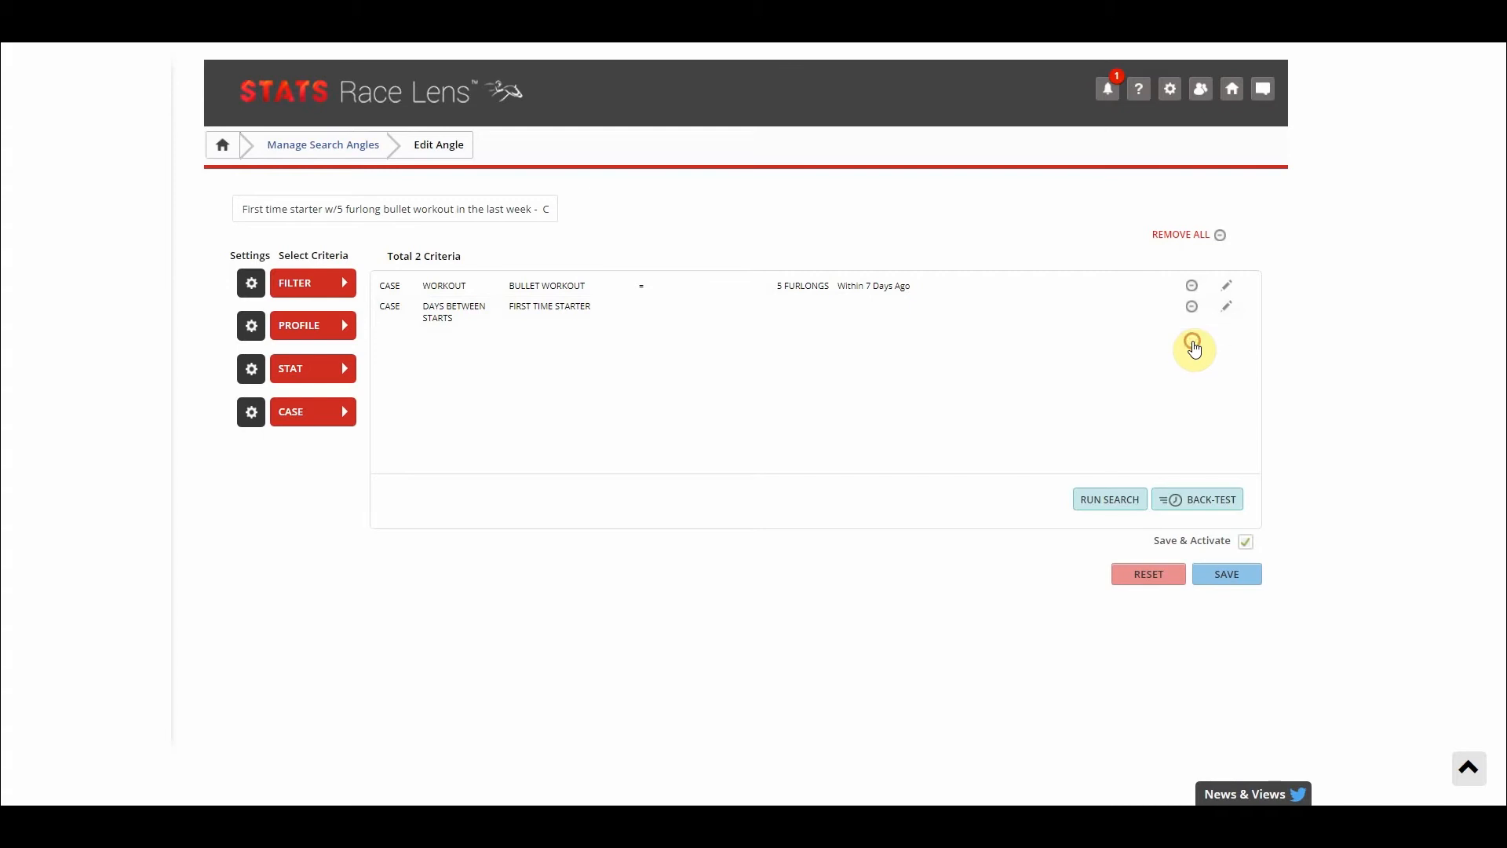
mouse_move(1178, 366)
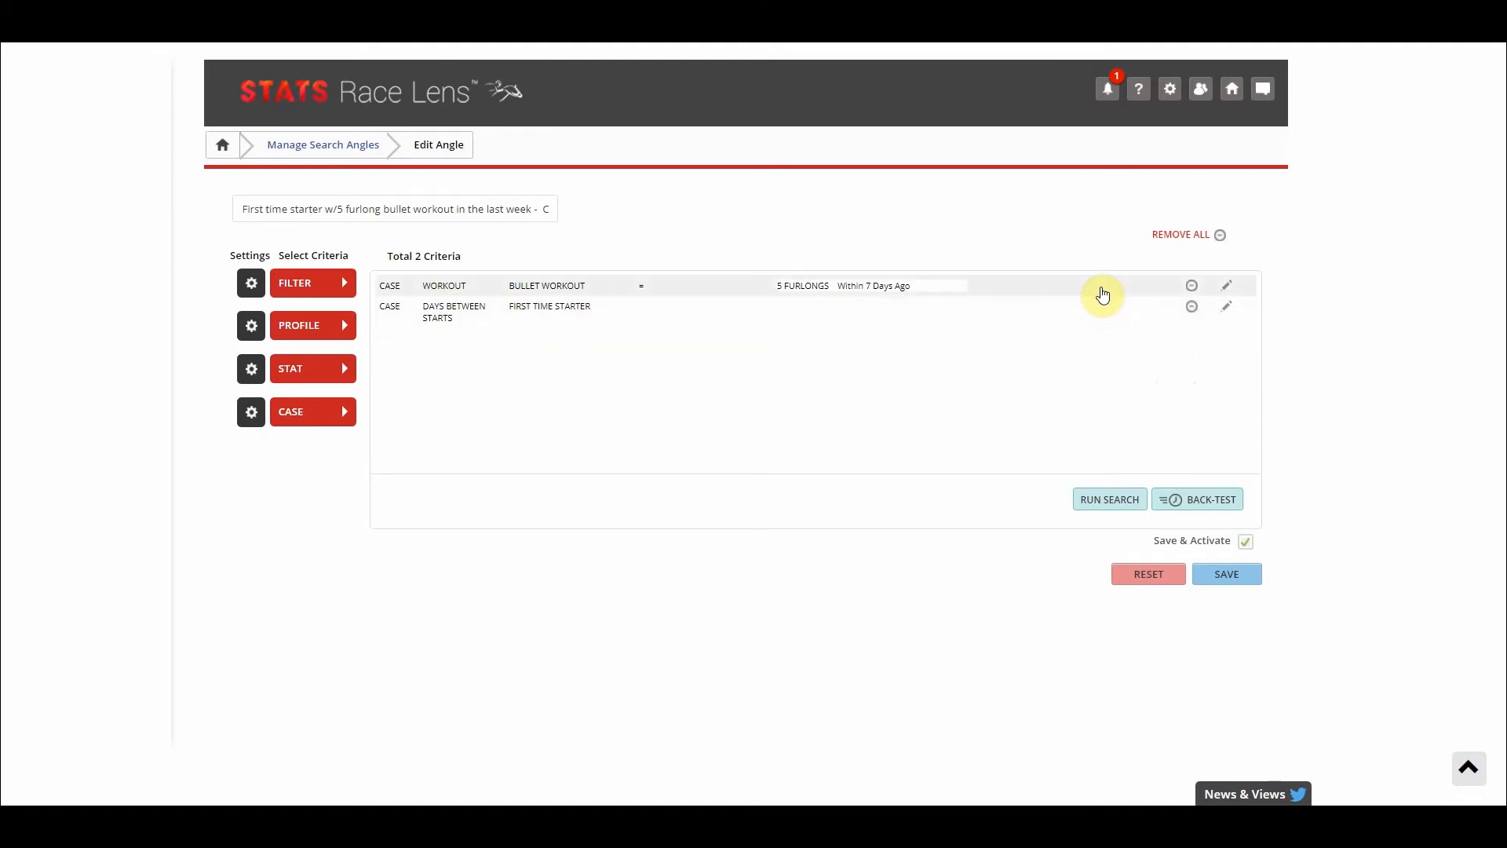
mouse_move(1100, 301)
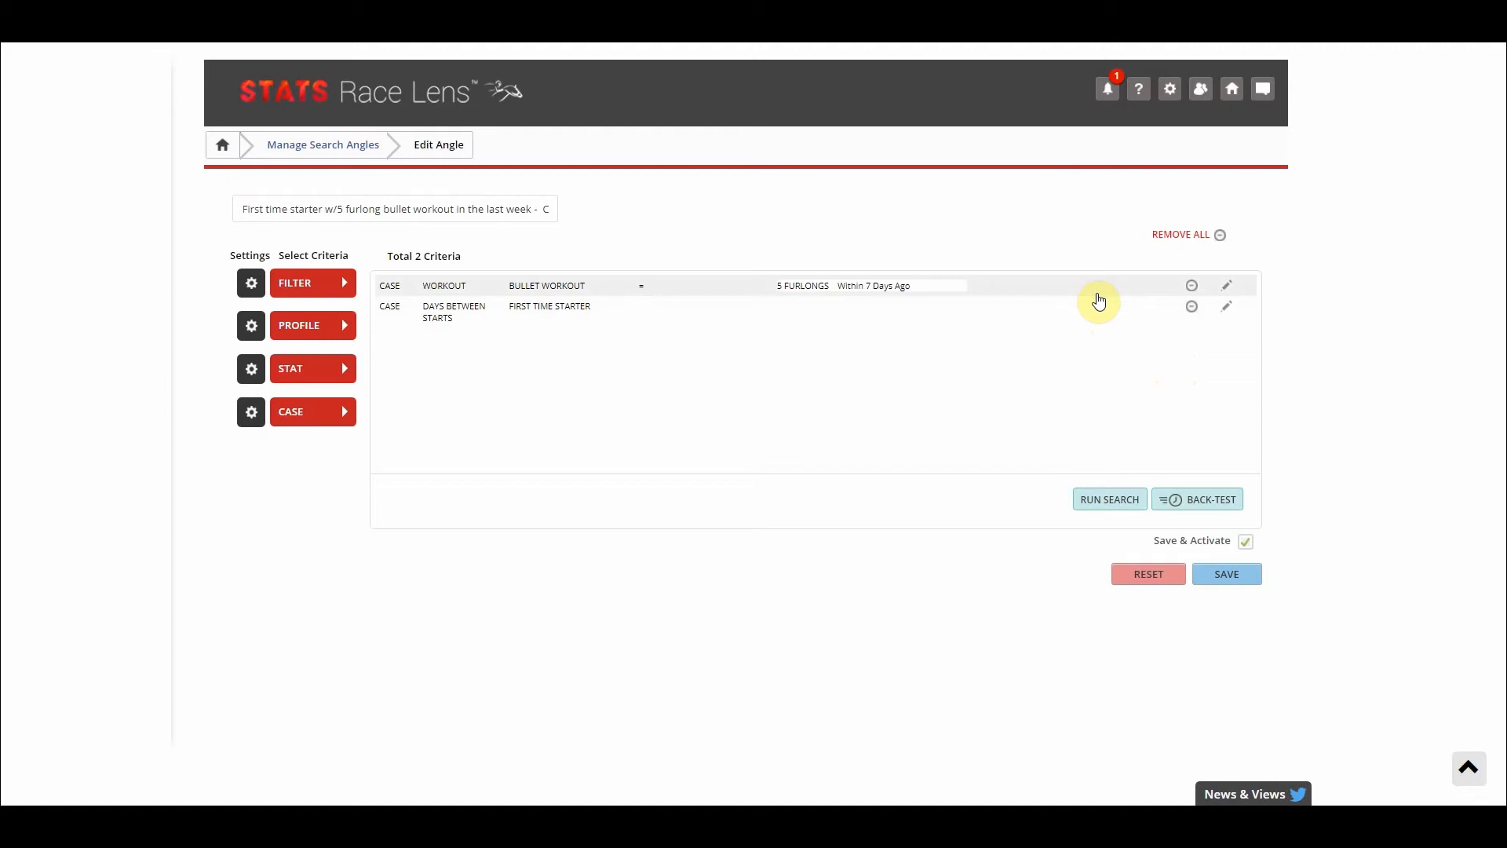
mouse_move(1224, 286)
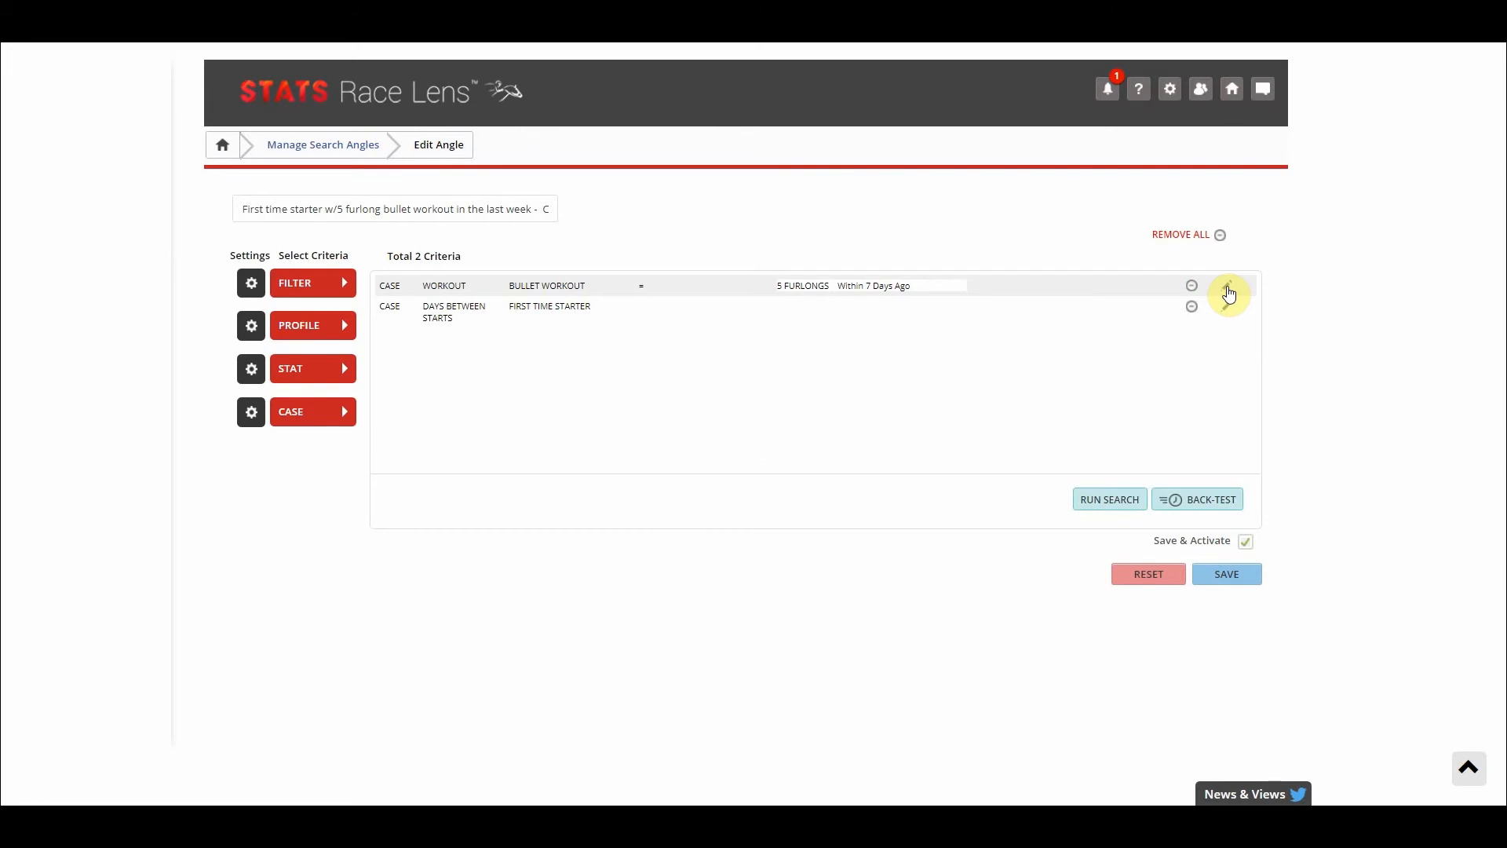
Step: Make the bullet workout criterion <= 1 Mile within the last 7 days and keep it
click(1228, 292)
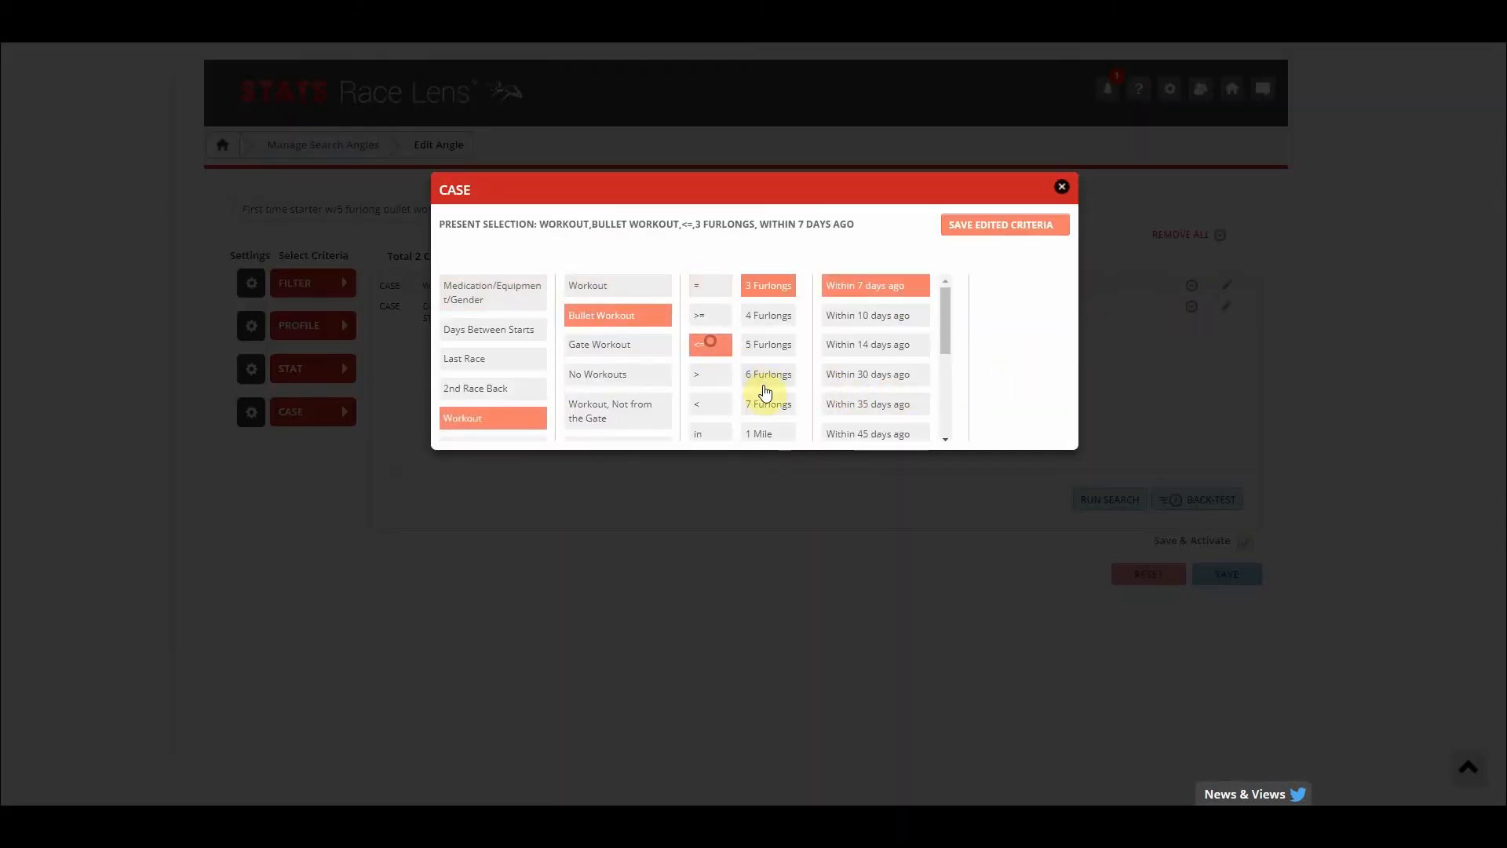
click(767, 434)
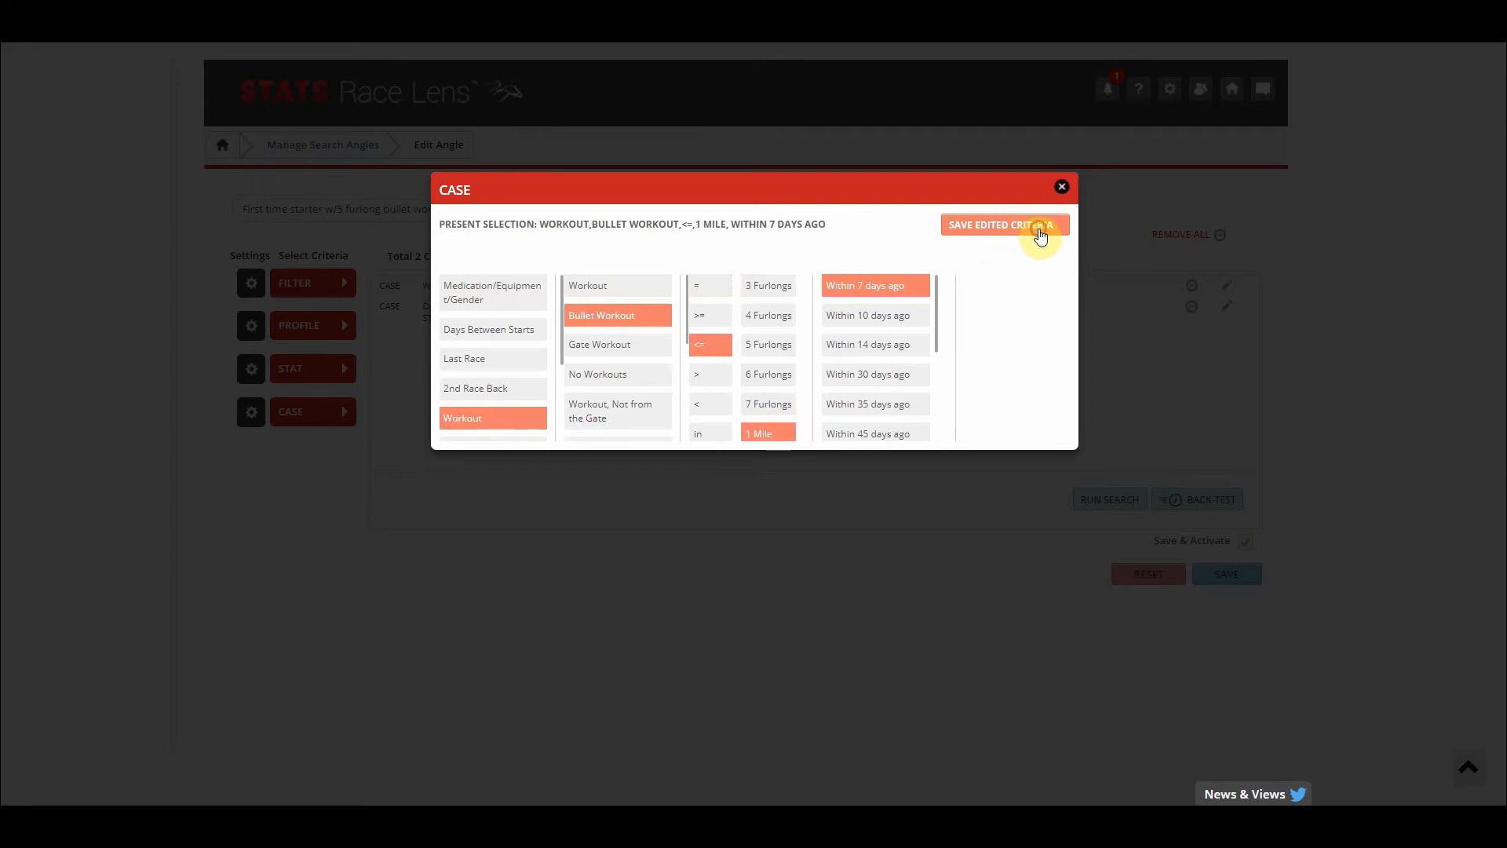
click(1003, 225)
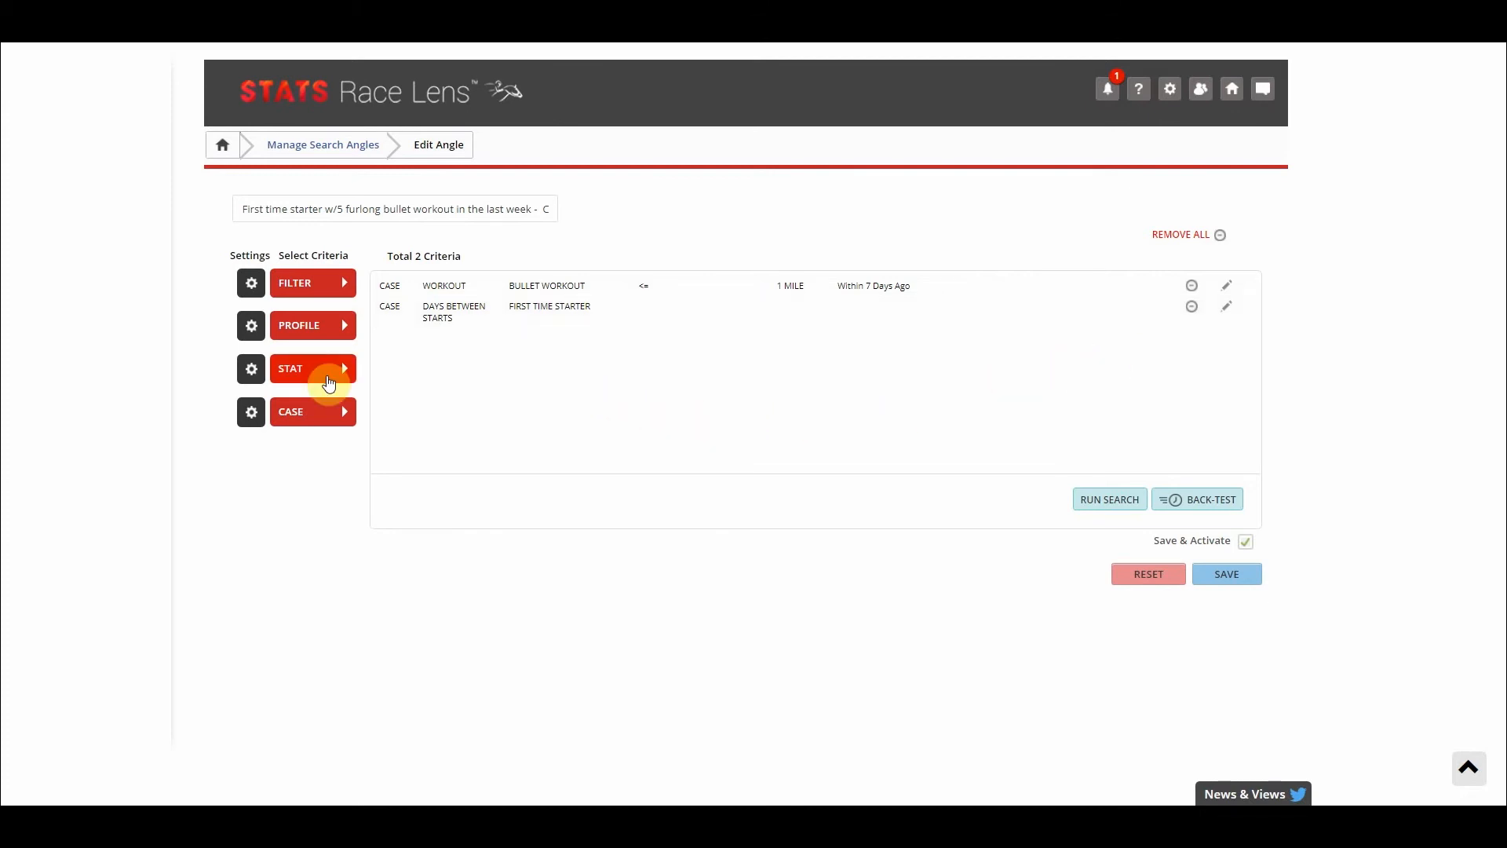
Step: Add a Trainer stat: First Time Starters Win% >= 10%, bringing the angle to 3 criteria
click(307, 369)
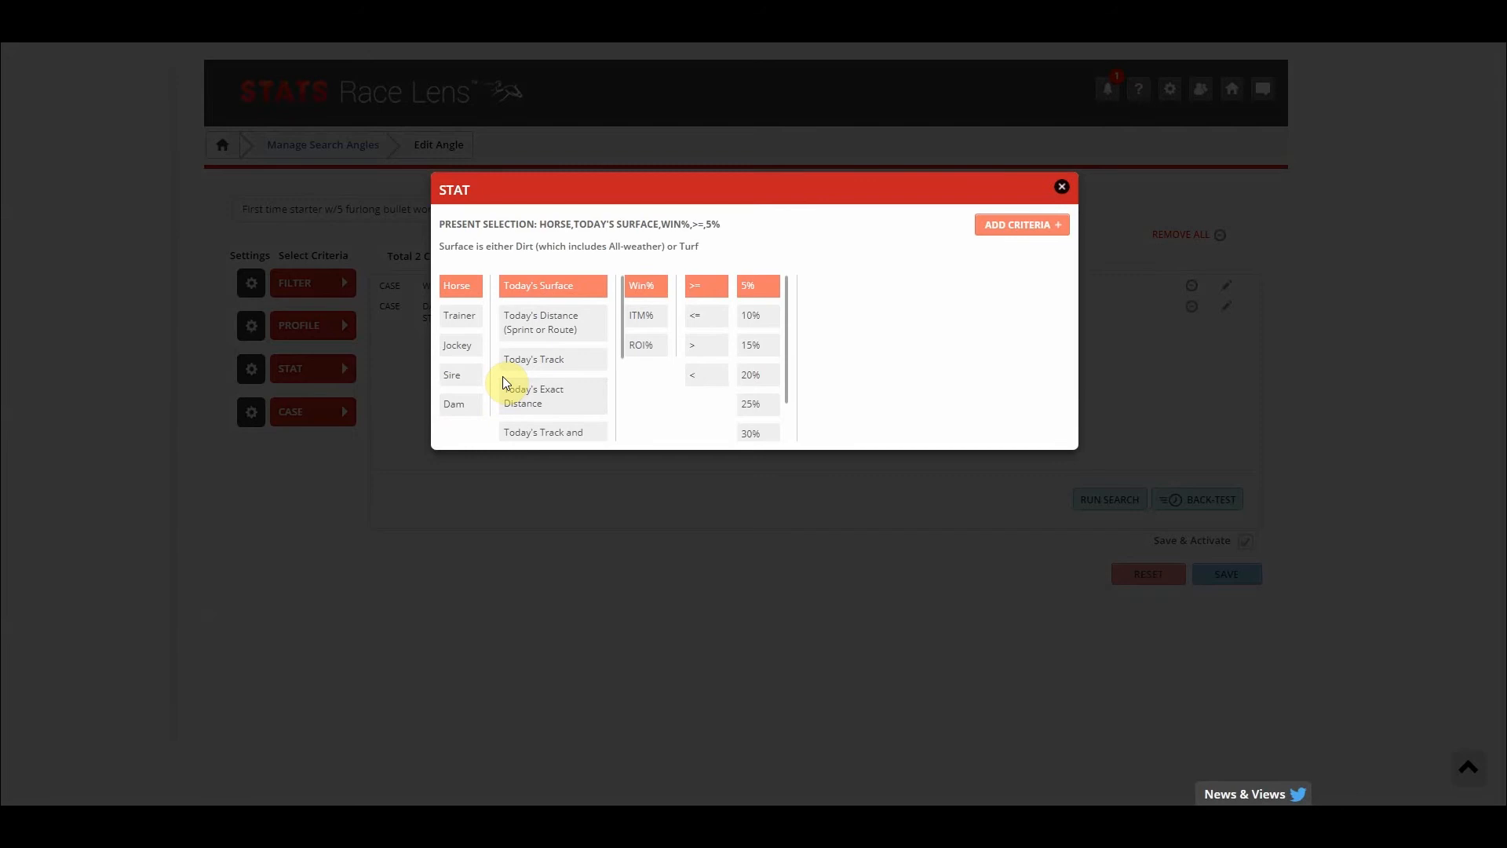
click(460, 315)
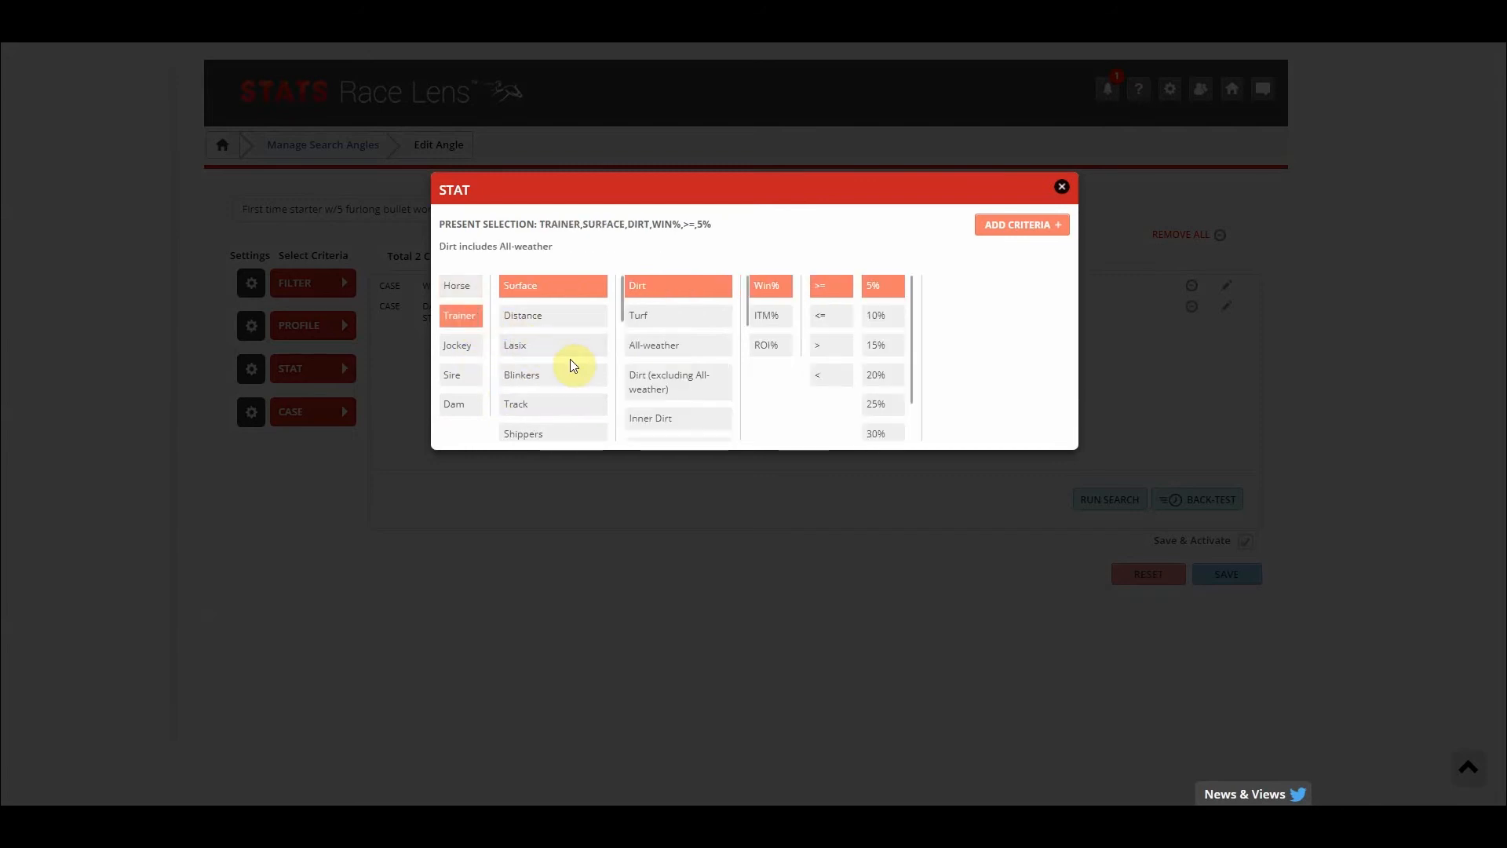
scroll(down, 3)
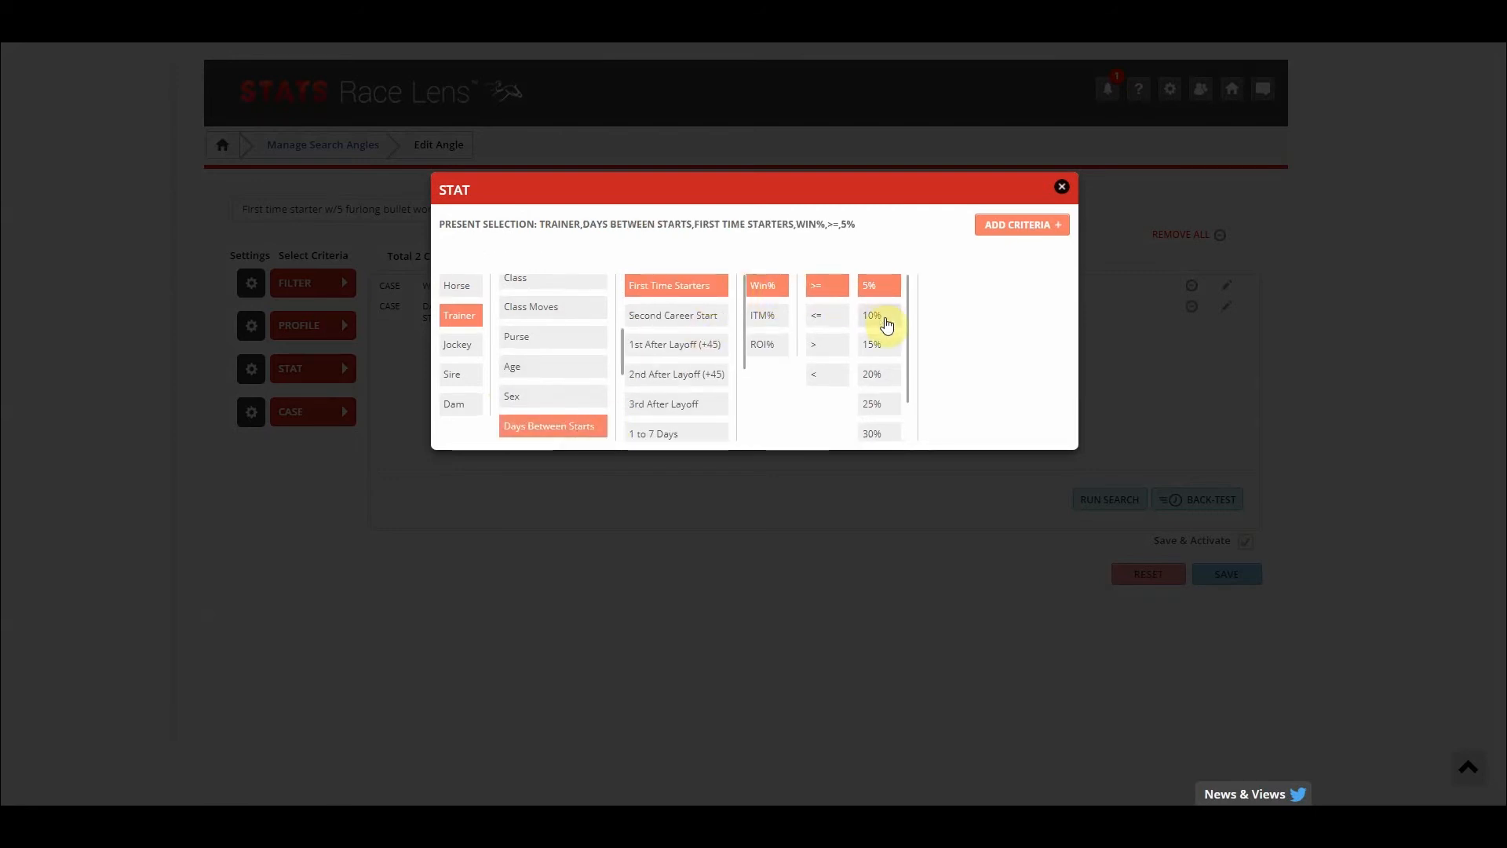
click(873, 315)
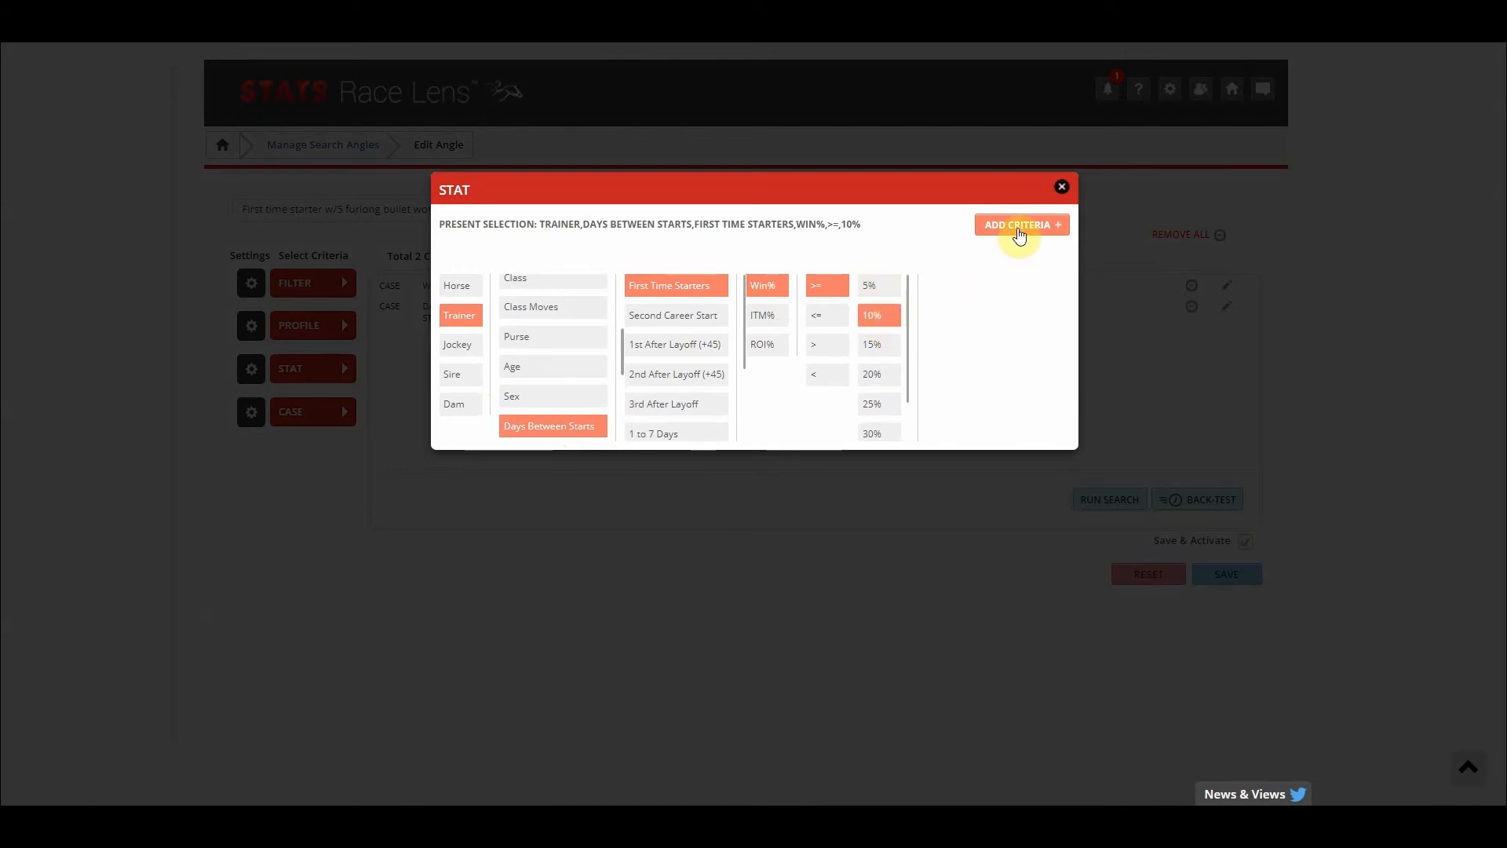
click(1020, 225)
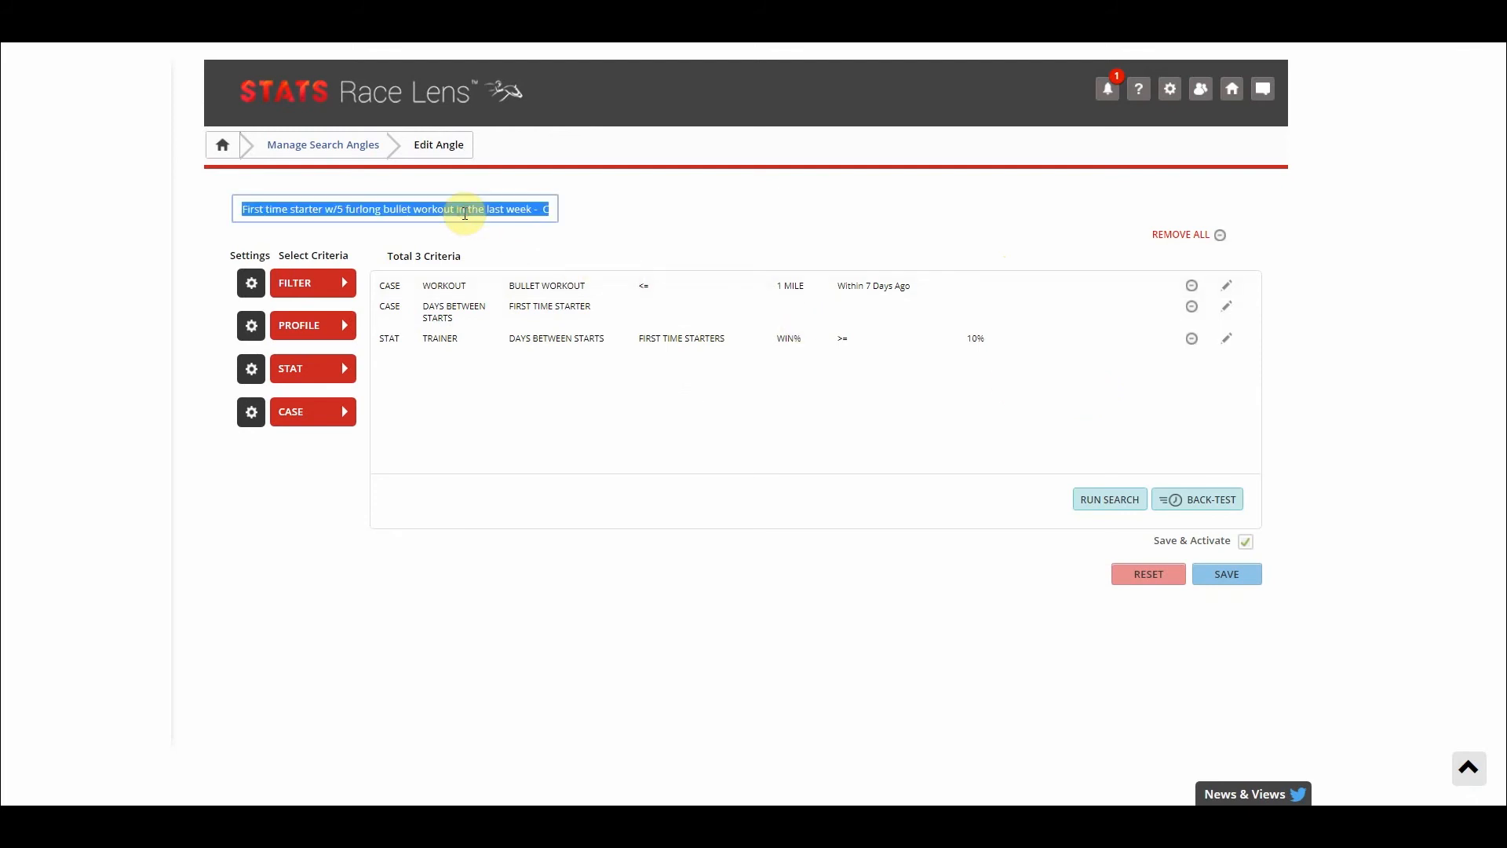
Step: Name the angle 'The Perfect First Time Starter' and save it with its 3 criteria
text(The Perfect F)
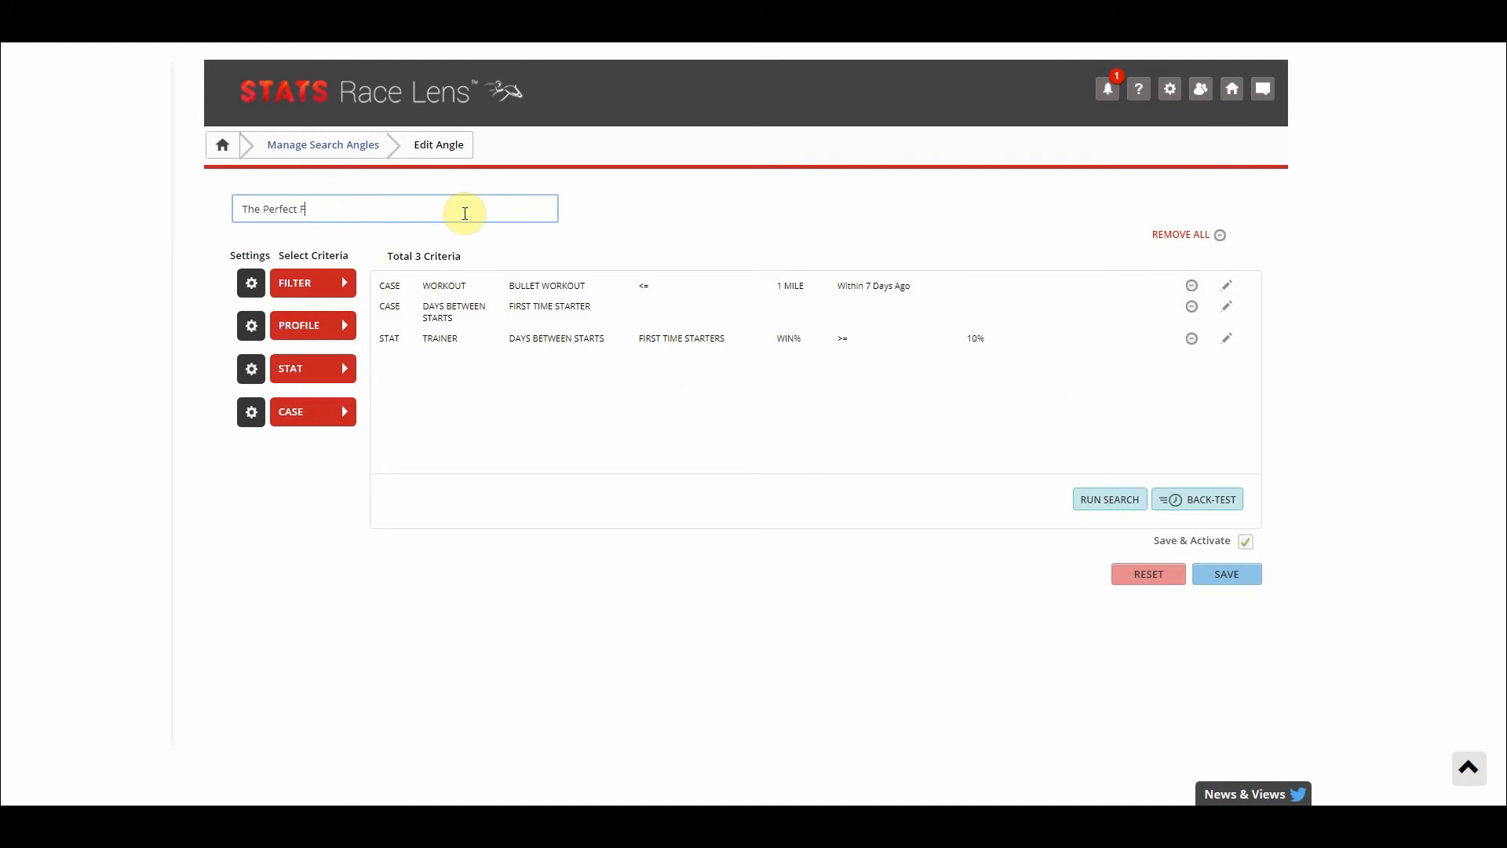
text(irst Time Starter)
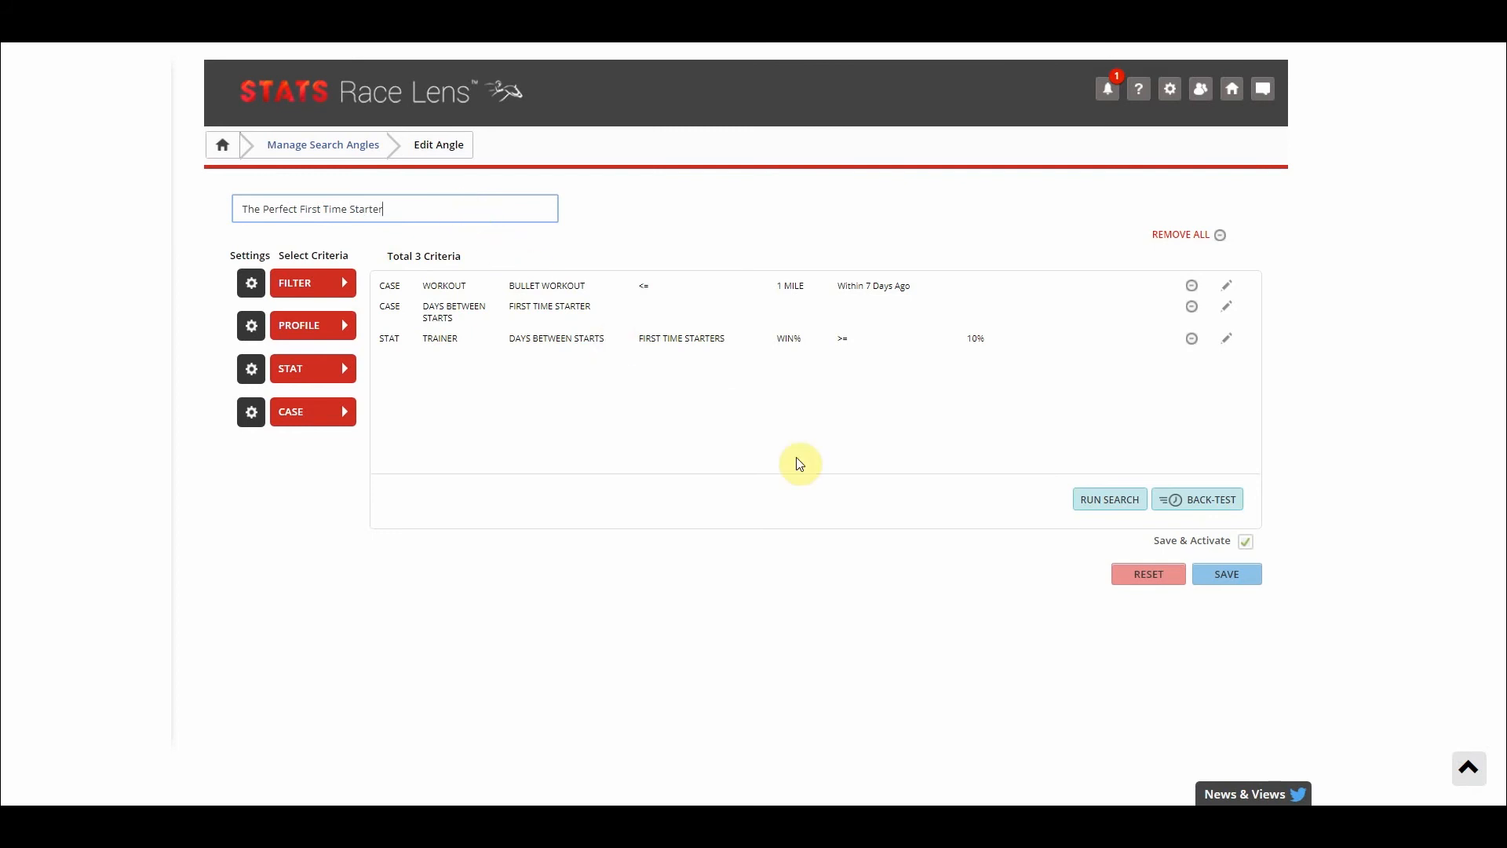
click(1227, 574)
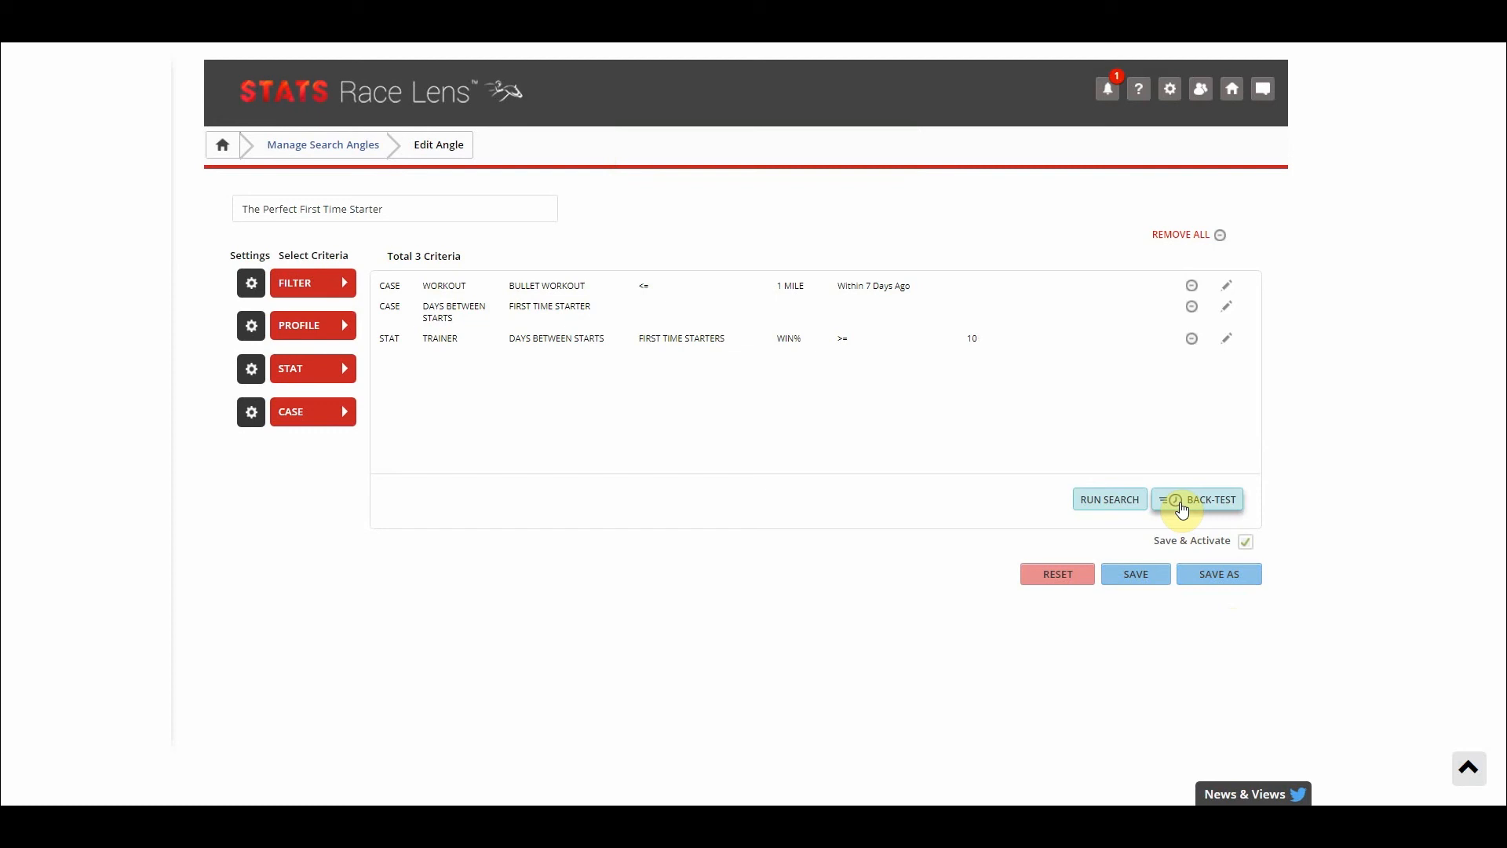
Step: Run a one-year back-test and show its results: 111 races, 25% win, −20% ROI
click(1197, 499)
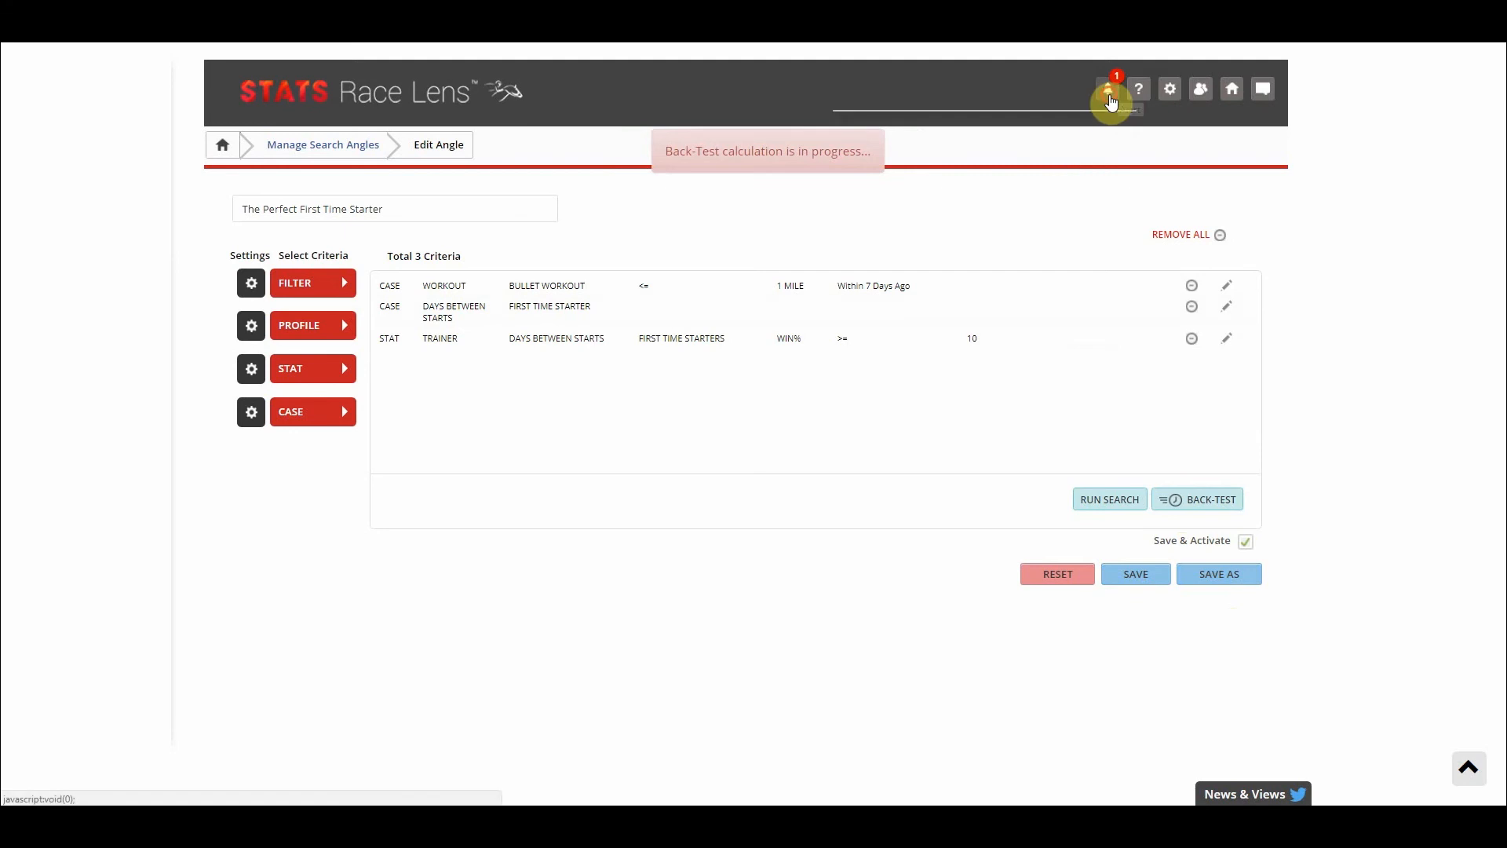
click(1107, 88)
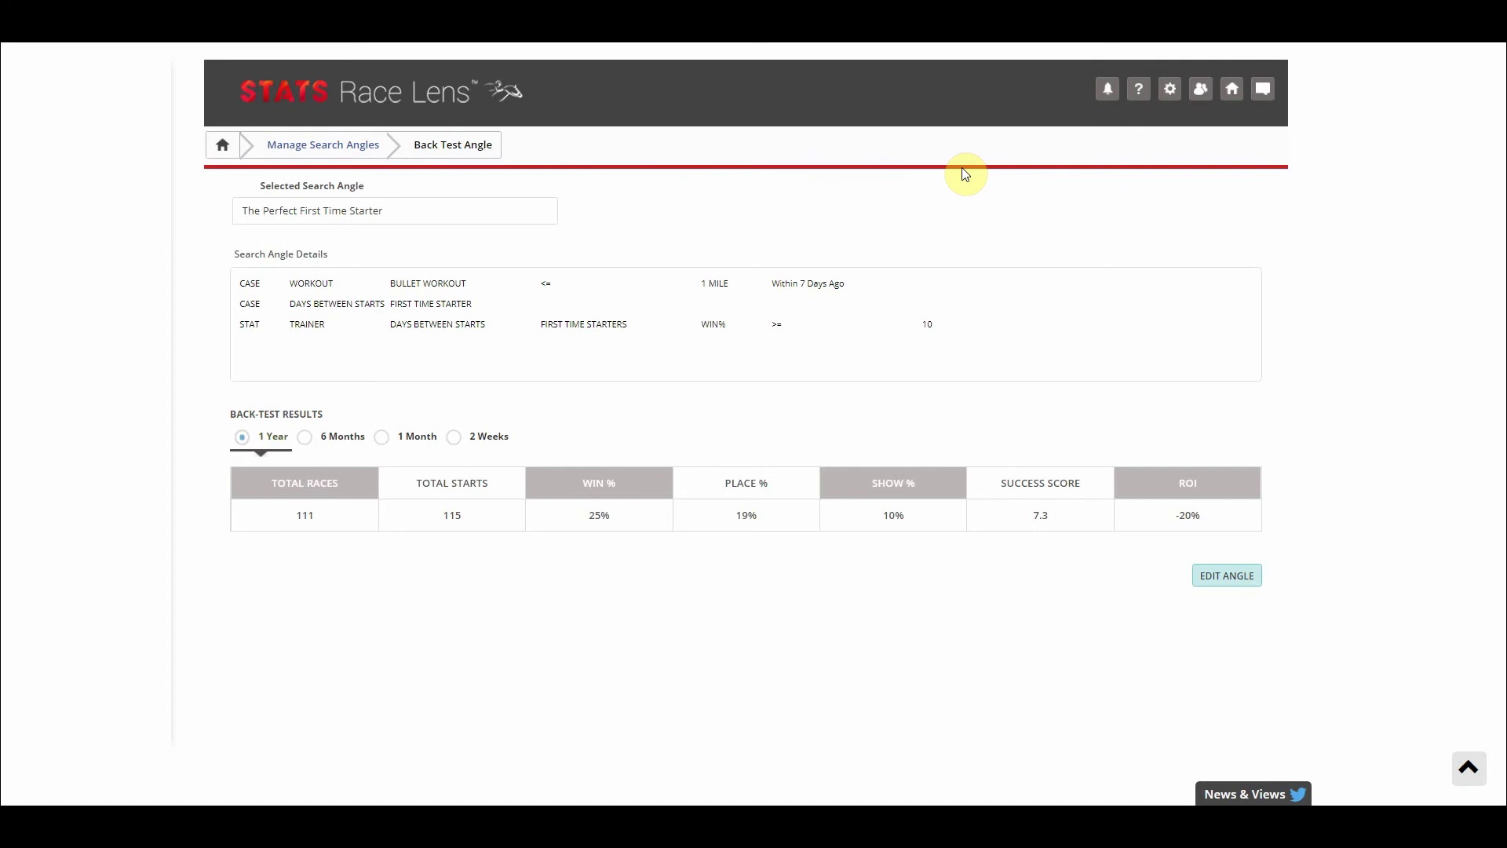
mouse_move(992, 246)
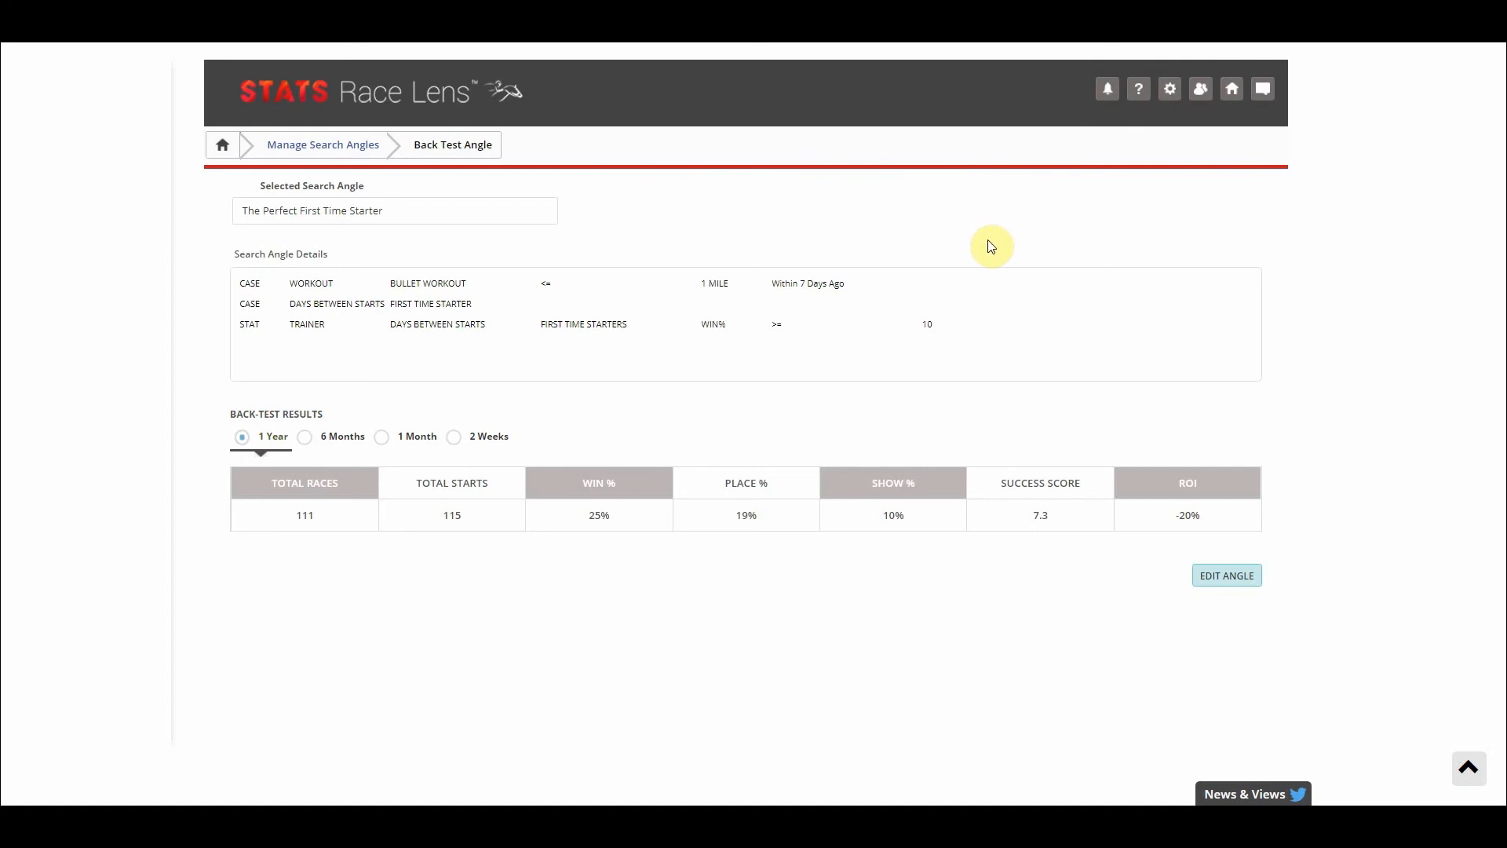
mouse_move(934, 437)
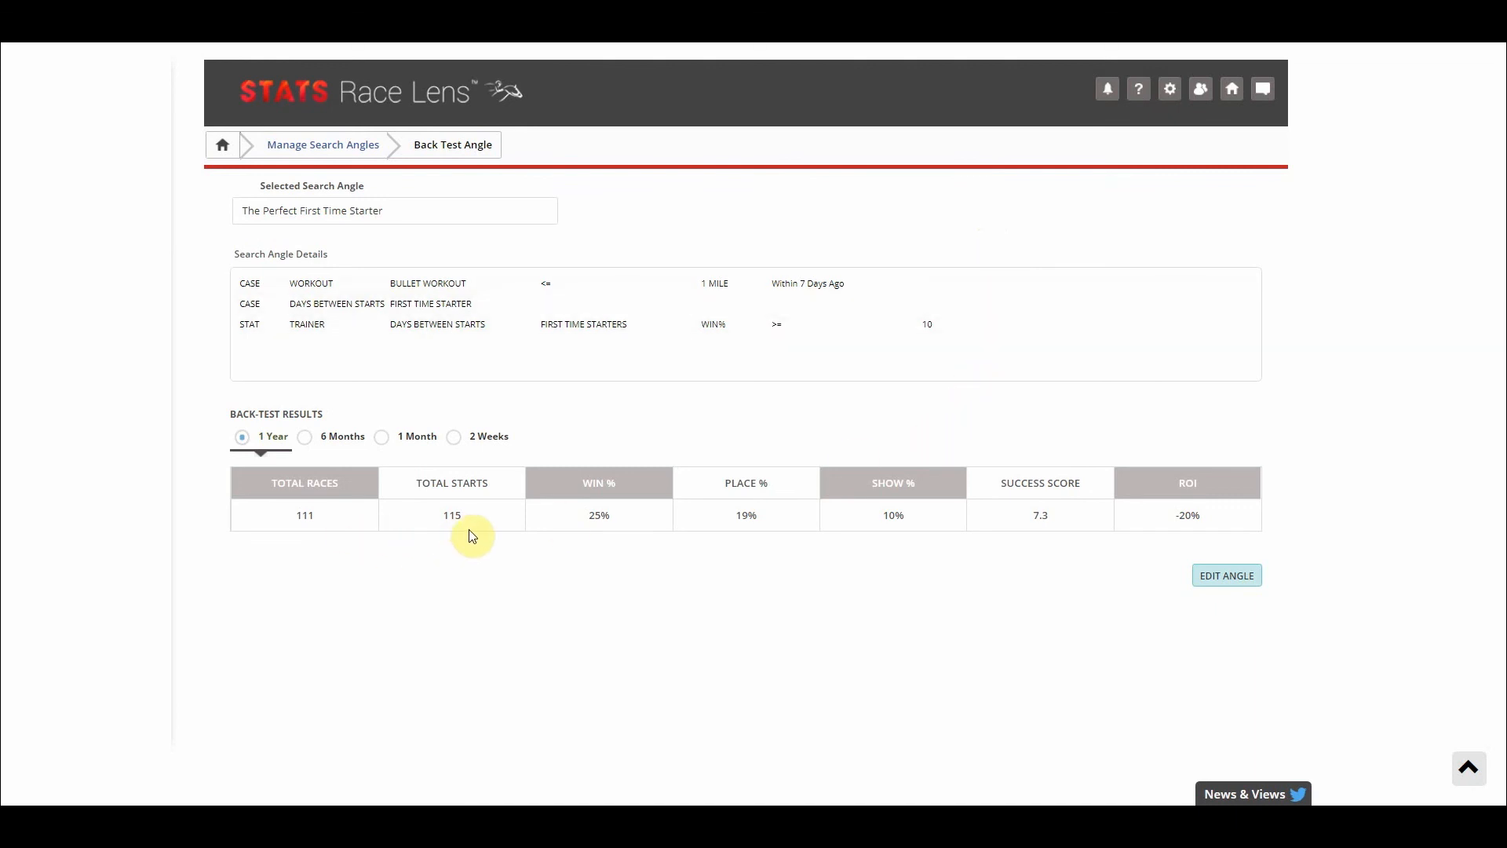
mouse_move(612, 537)
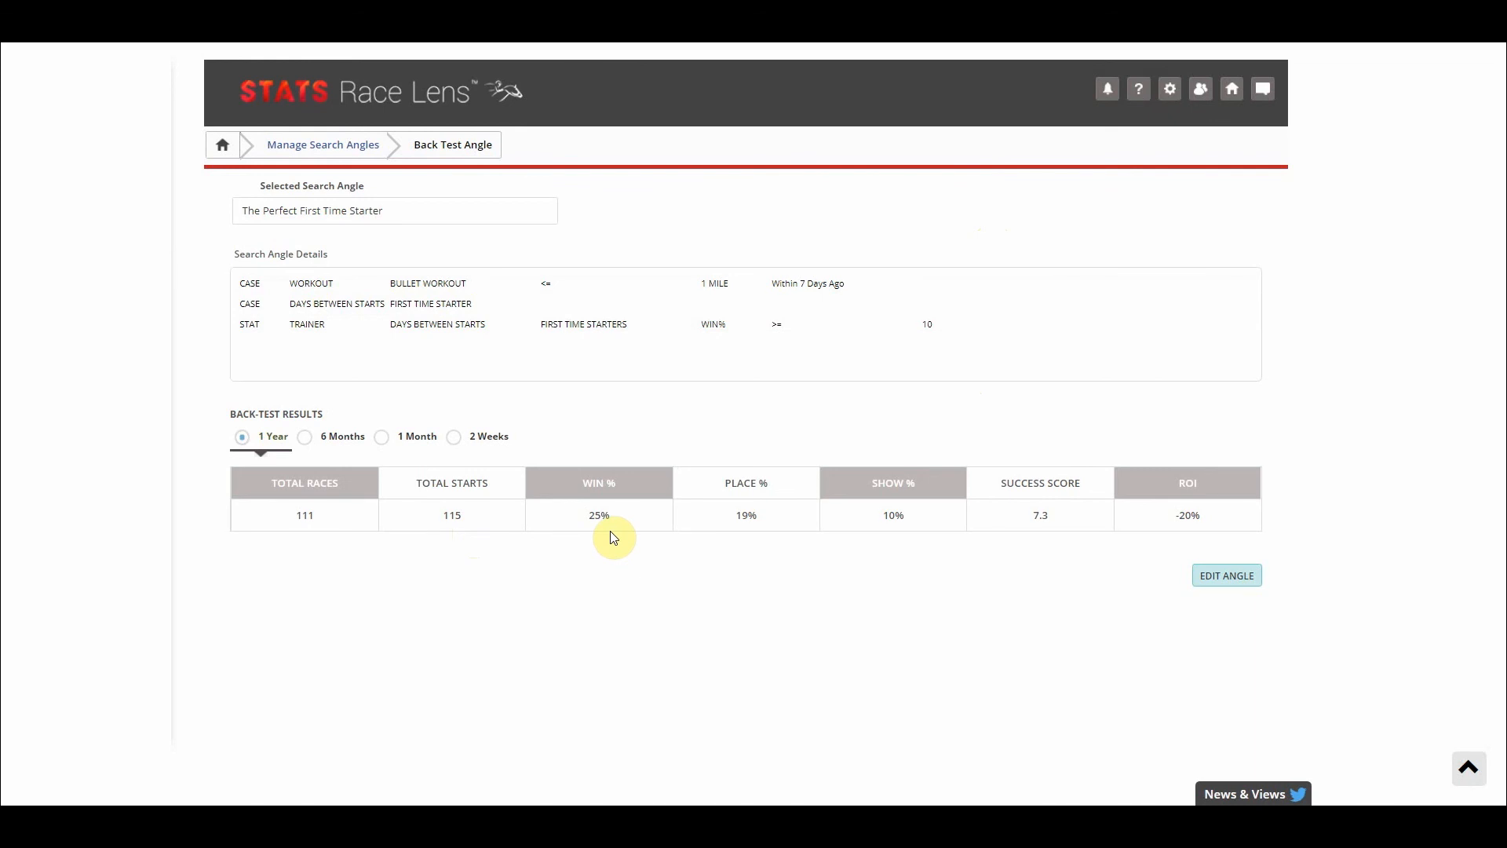
mouse_move(1086, 532)
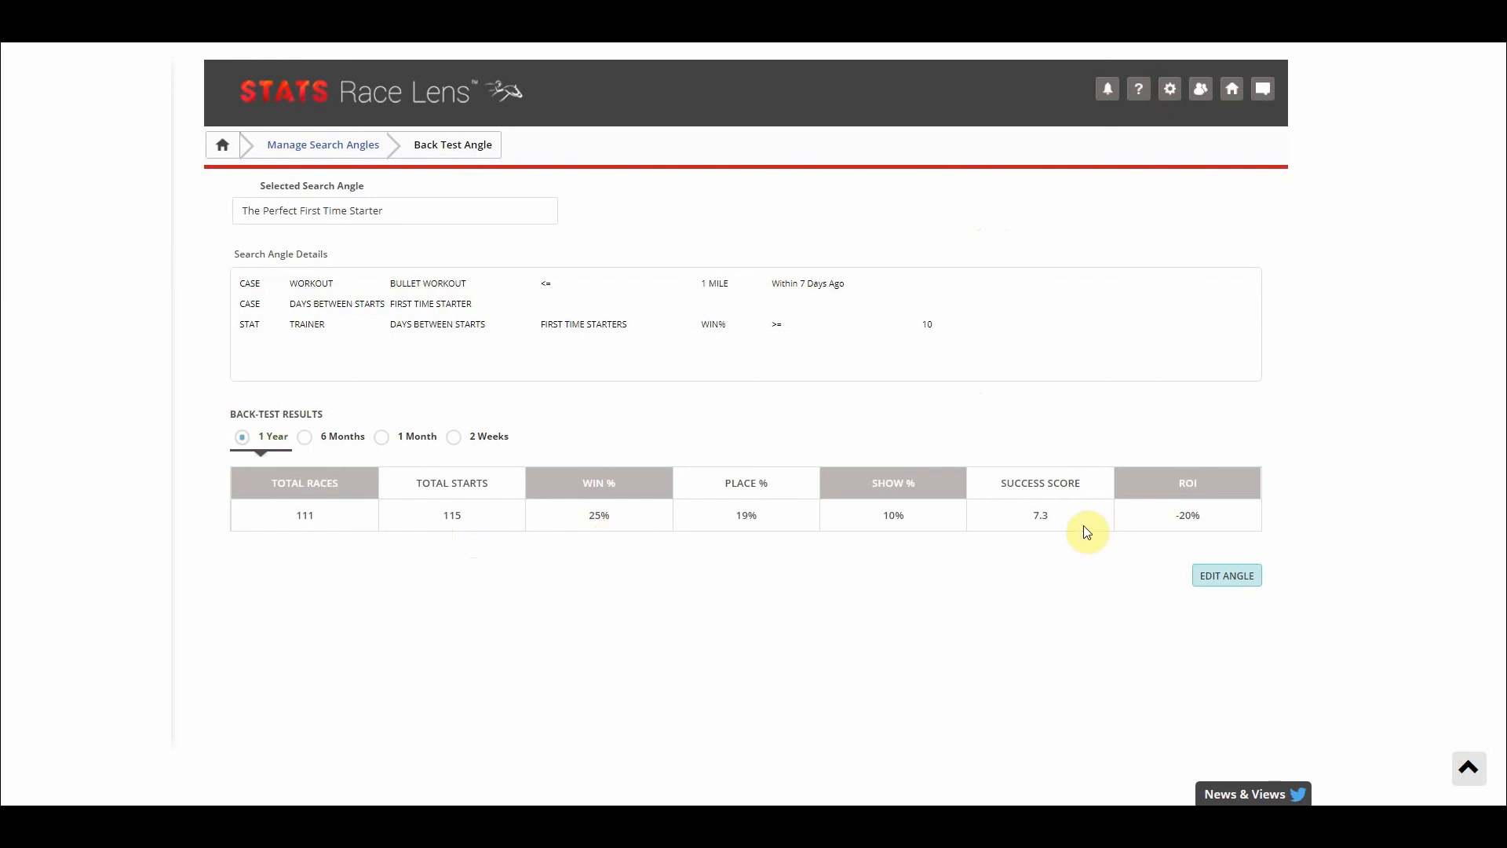
mouse_move(1238, 529)
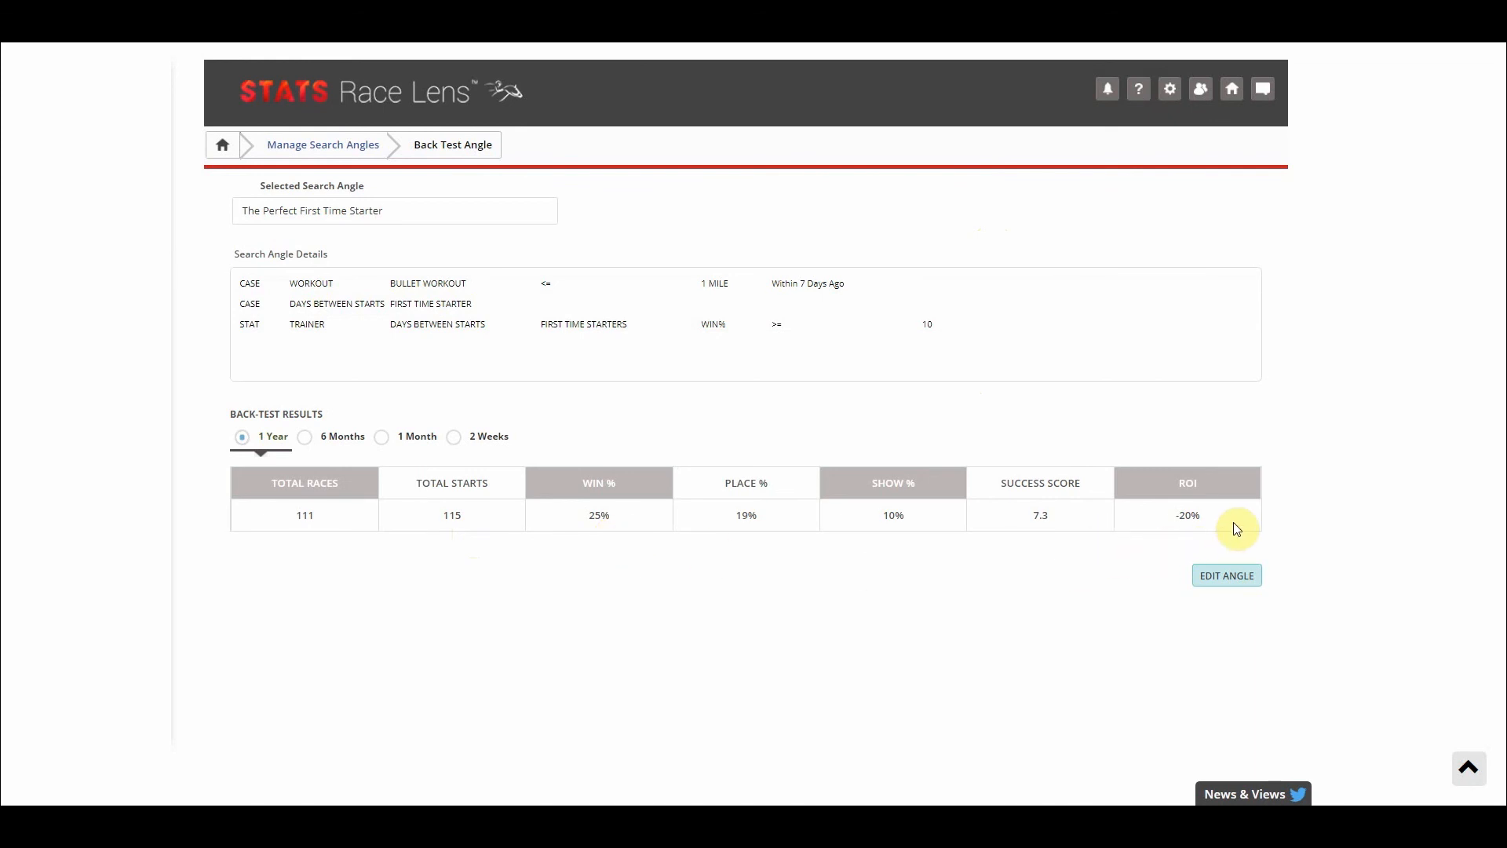